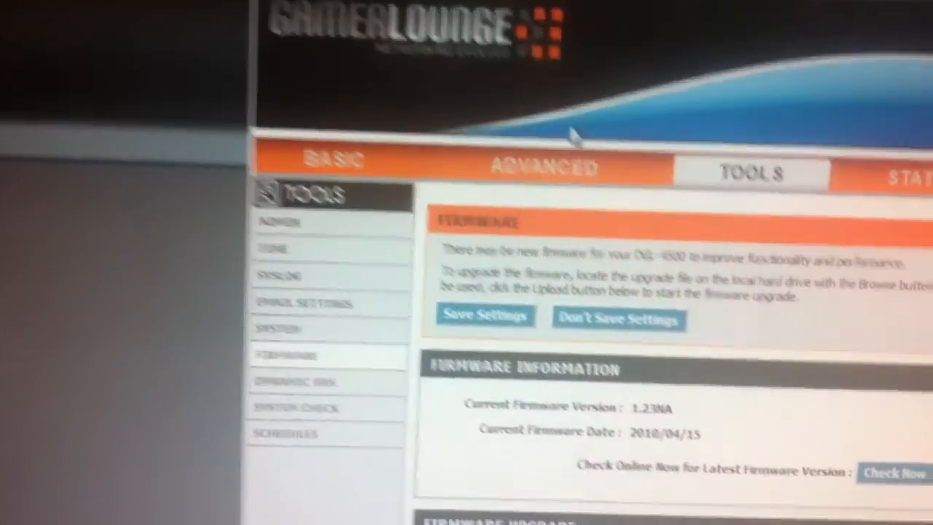
Bring up the DGL-4500 firmware downloads section on D-Link's support page
{"action": "scroll", "scroll_direction": "down", "scroll_amount": 3}
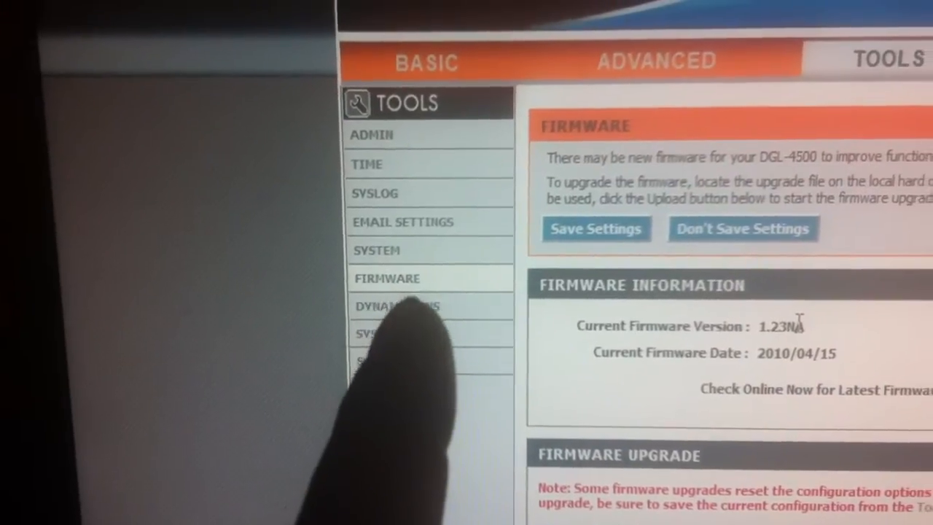
{"action": "scroll", "scroll_direction": "down", "scroll_amount": 3}
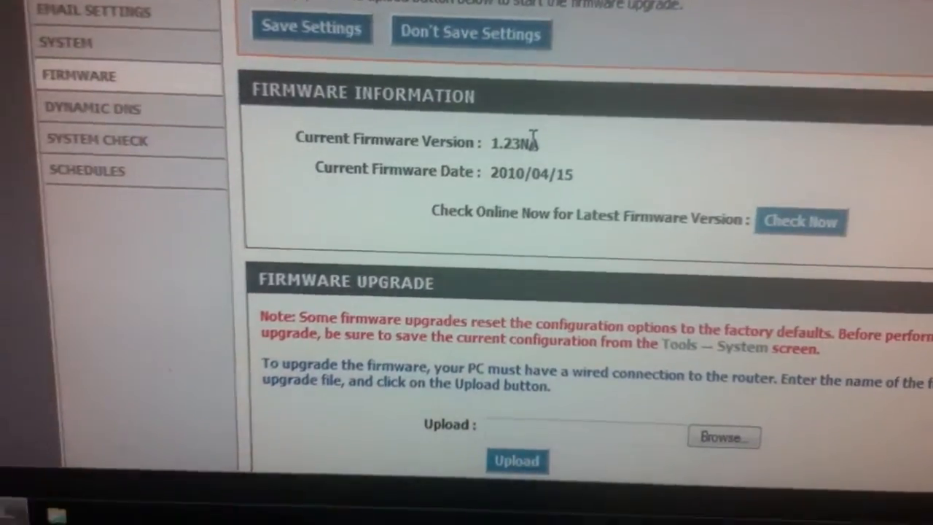
{"action": "scroll", "scroll_direction": "down", "scroll_amount": 3}
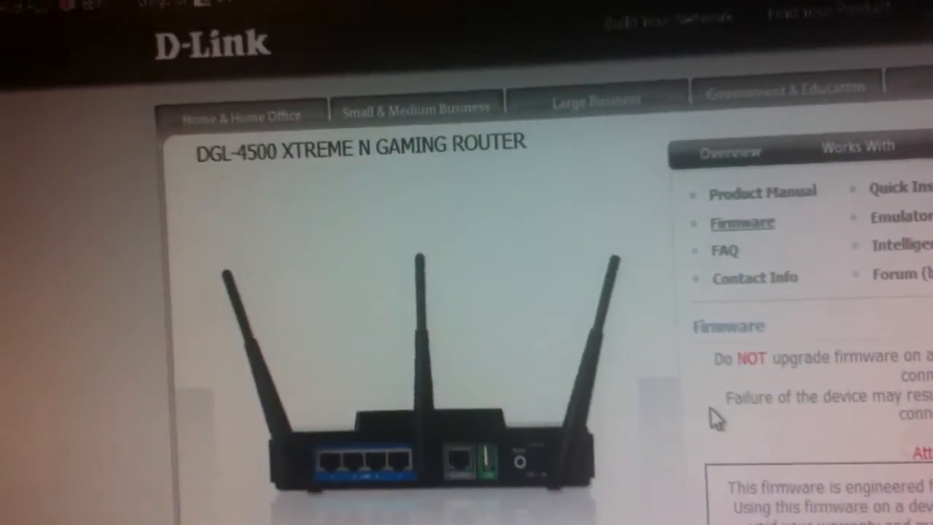
{"action": "scroll", "scroll_direction": "down", "scroll_amount": 3}
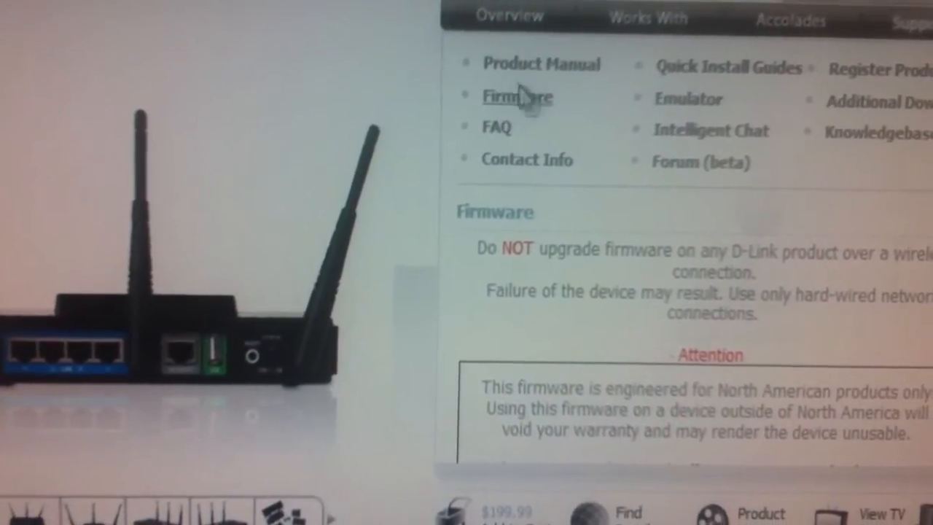
{"action": "left_click", "coordinate": [517, 97]}
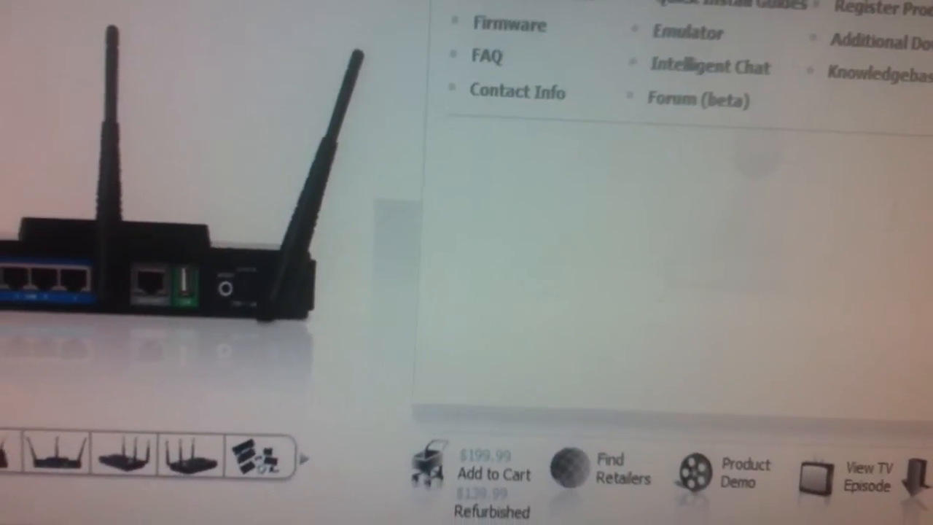
{"action": "left_click", "coordinate": [509, 24]}
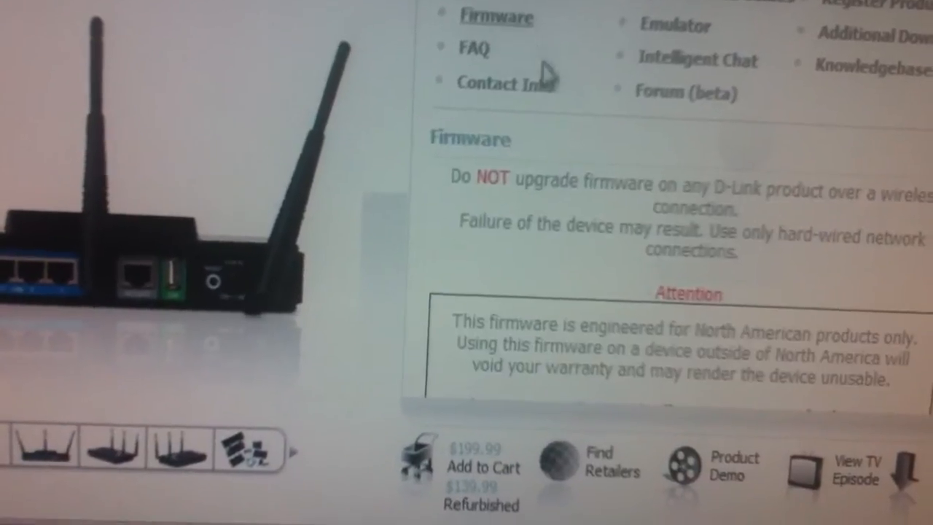
Download Firmware 1.23NA (8/05/2010) from the top of the download list
{"action": "scroll", "scroll_direction": "down", "scroll_amount": 3}
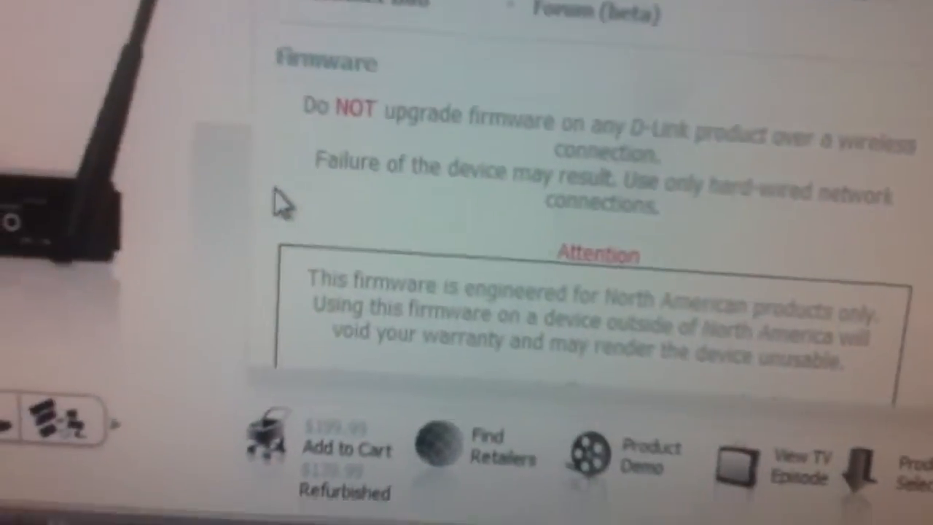
{"action": "scroll", "scroll_direction": "down", "scroll_amount": 3}
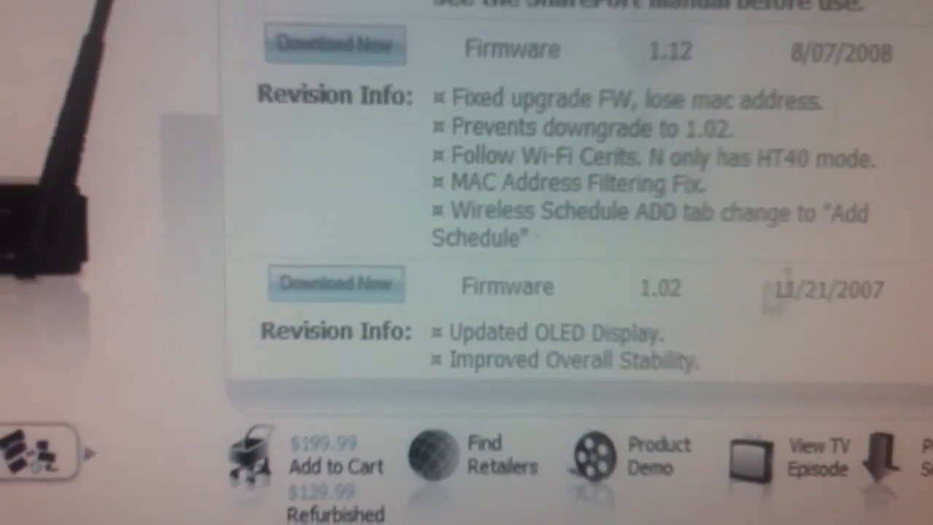
{"action": "scroll", "scroll_direction": "up", "scroll_amount": 3}
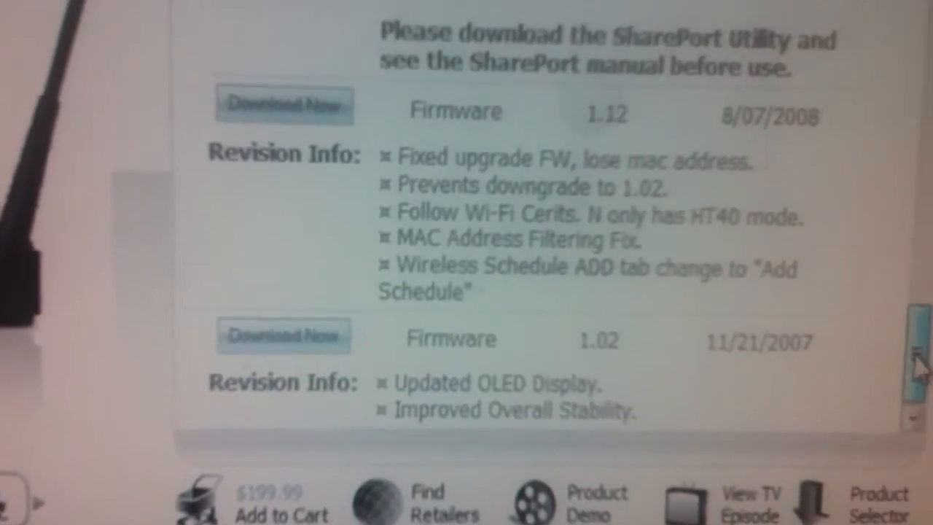
{"action": "scroll", "scroll_direction": "up", "scroll_amount": 3}
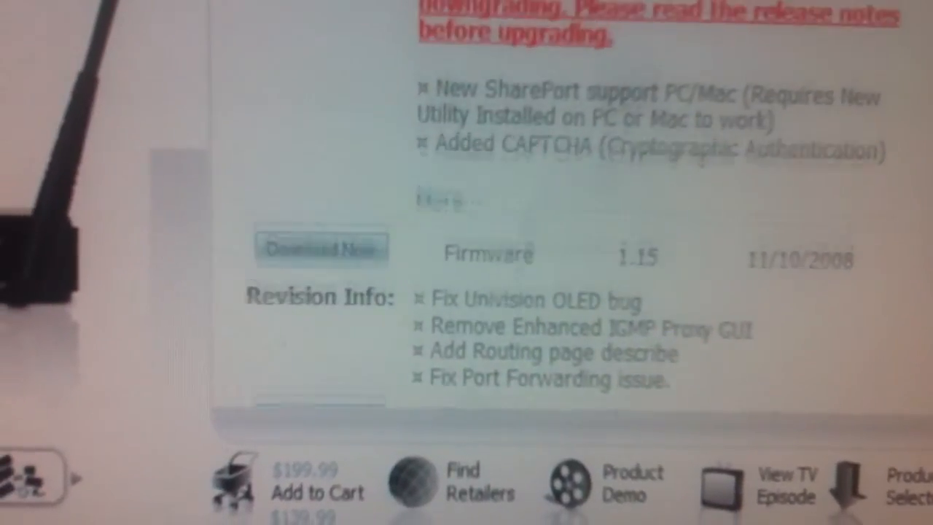
{"action": "scroll", "scroll_direction": "up", "scroll_amount": 3}
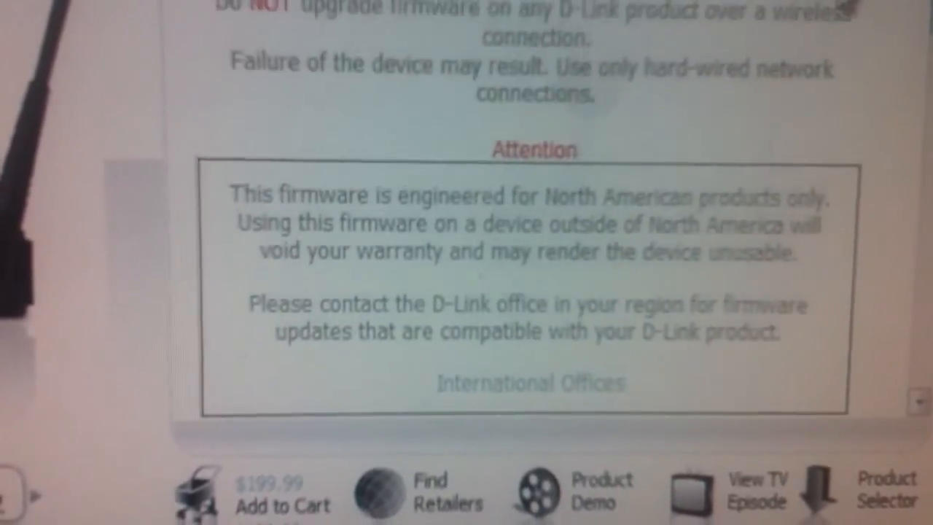
{"action": "scroll", "scroll_direction": "up", "scroll_amount": 3}
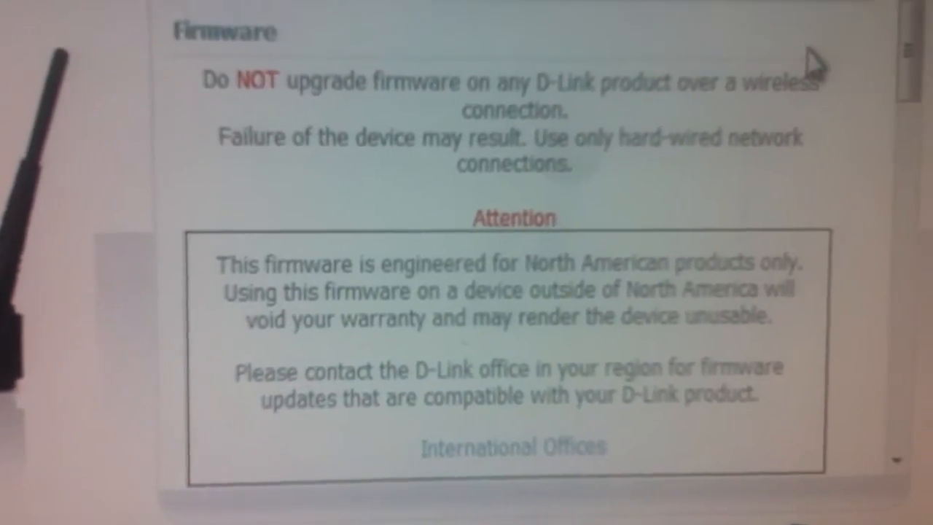
{"action": "scroll", "scroll_direction": "down", "scroll_amount": 3}
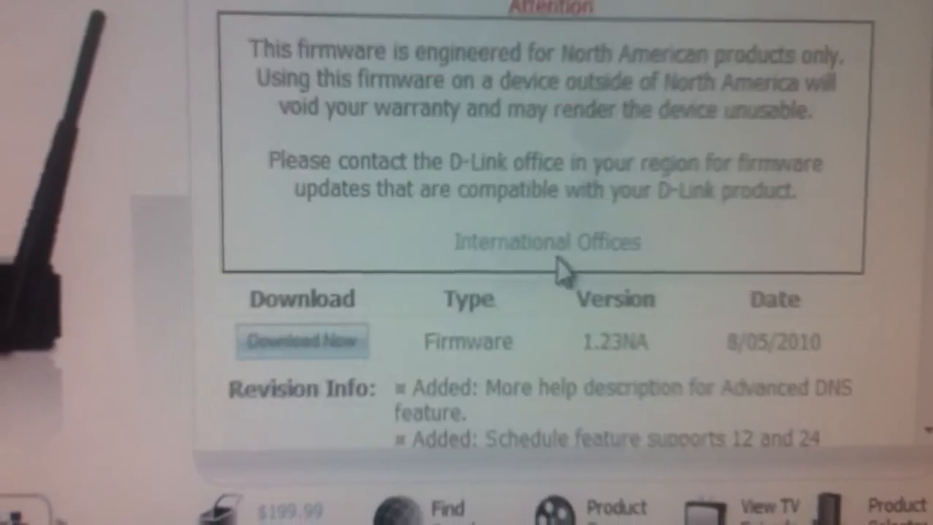
{"action": "scroll", "scroll_direction": "down", "scroll_amount": 3}
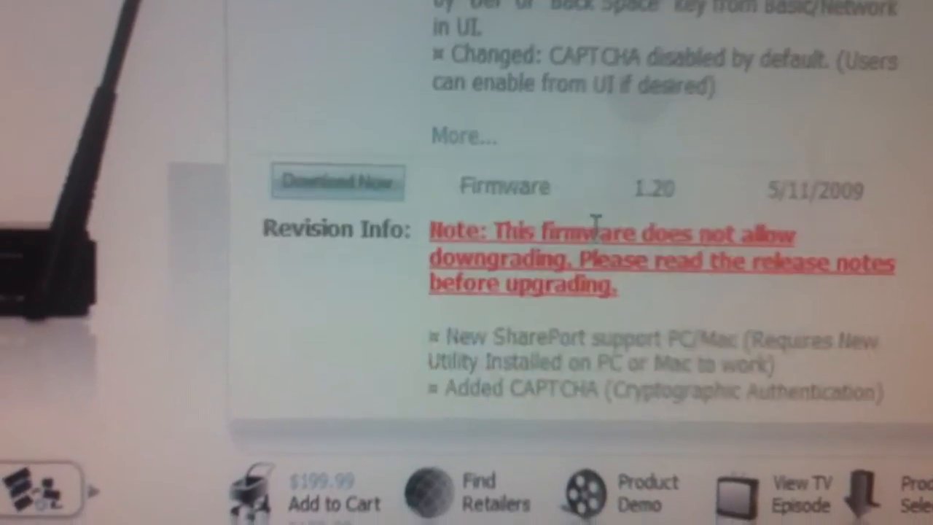
{"action": "scroll", "scroll_direction": "down", "scroll_amount": 3}
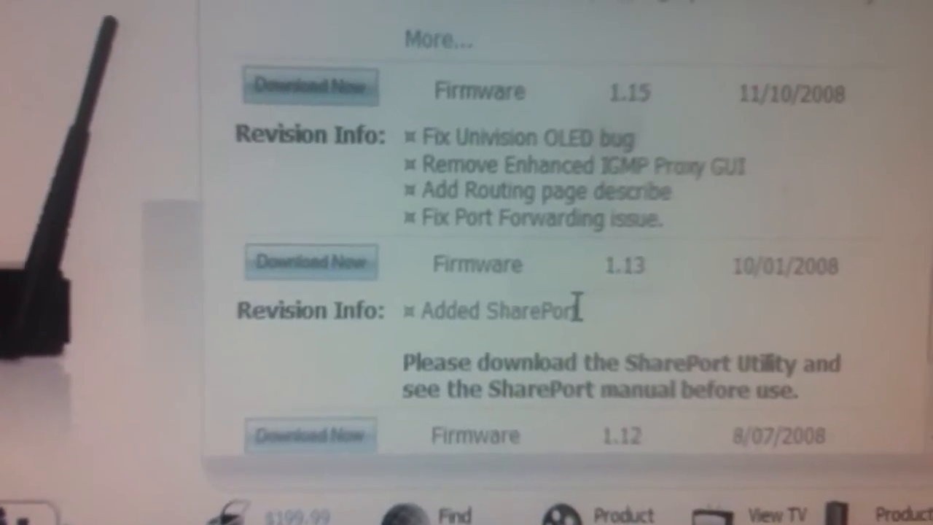
{"action": "scroll", "scroll_direction": "up", "scroll_amount": 3}
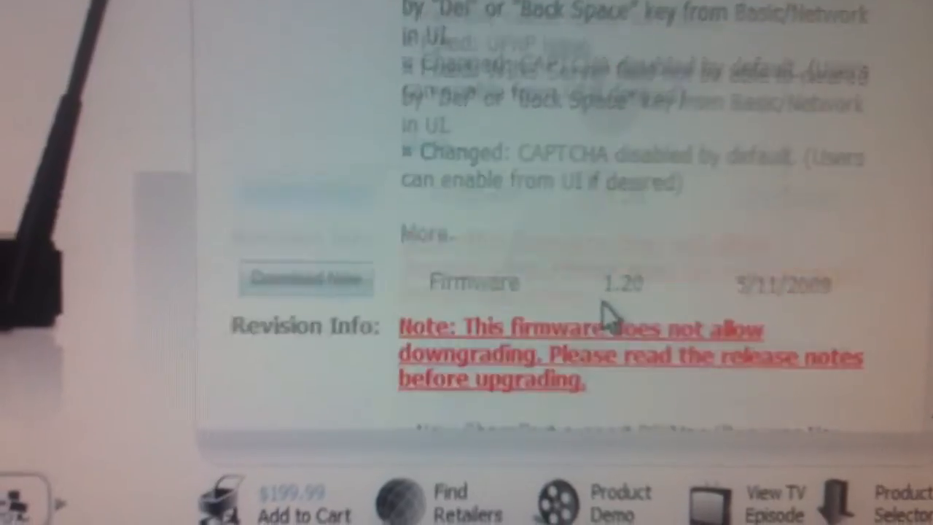
{"action": "scroll", "scroll_direction": "up", "scroll_amount": 3}
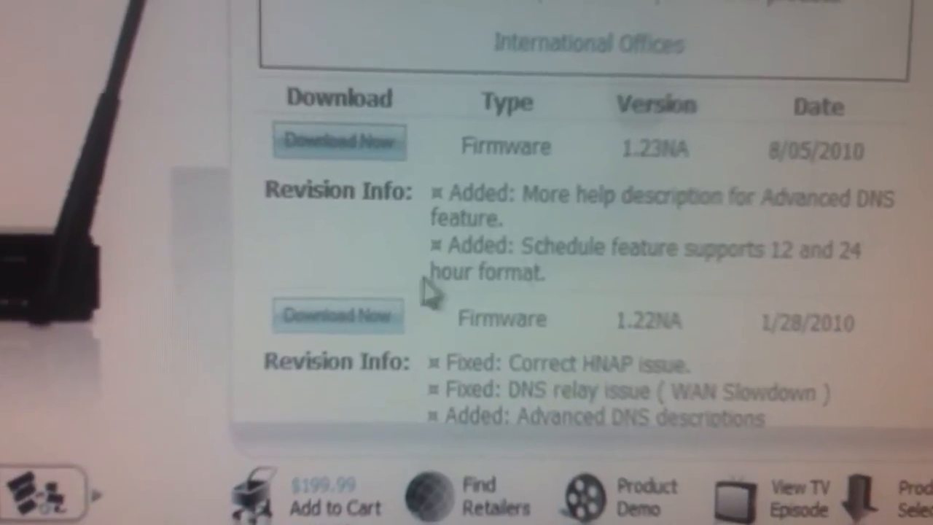
{"action": "scroll", "scroll_direction": "up", "scroll_amount": 3}
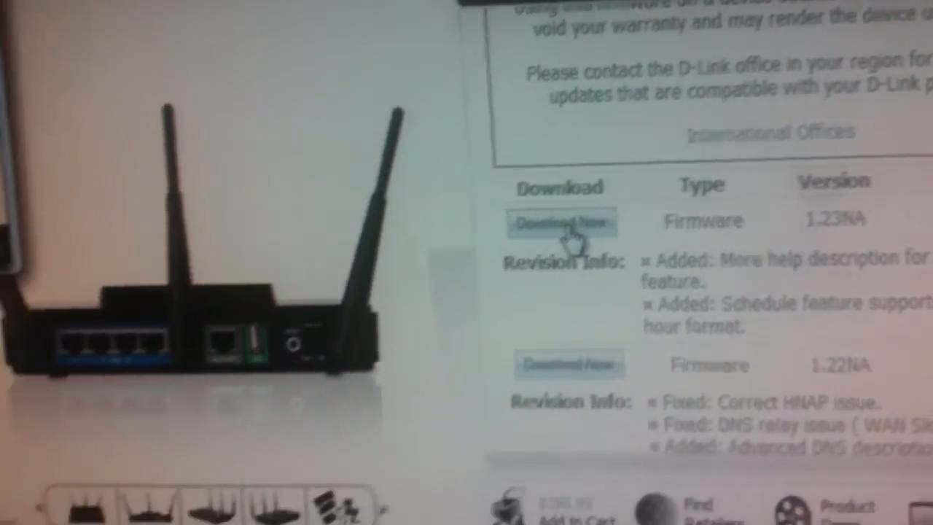
{"action": "left_click", "coordinate": [560, 220]}
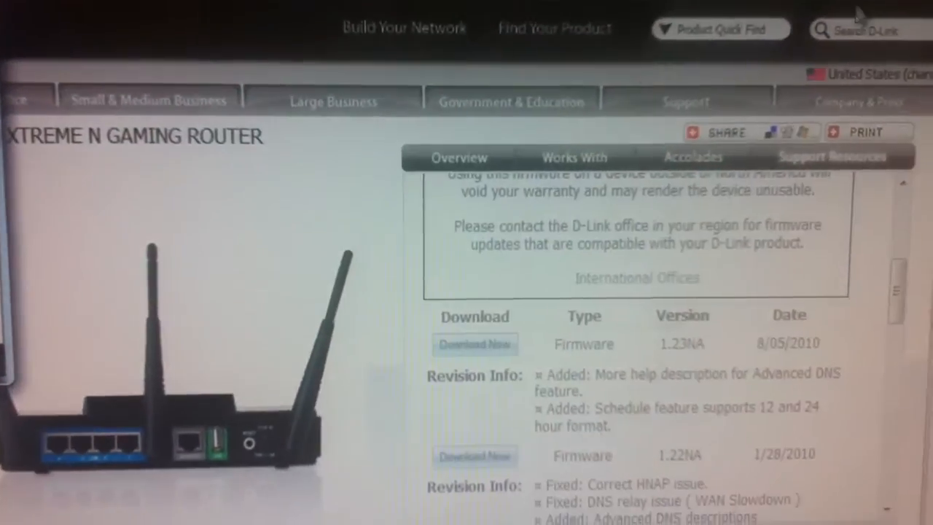
{"action": "scroll", "scroll_direction": "down", "scroll_amount": 3}
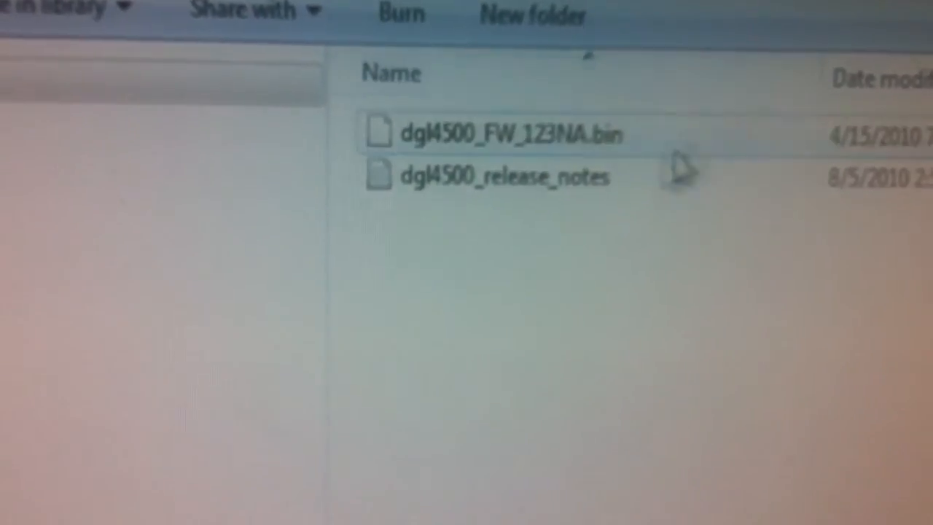
{"action": "mouse_move", "coordinate": [561, 186]}
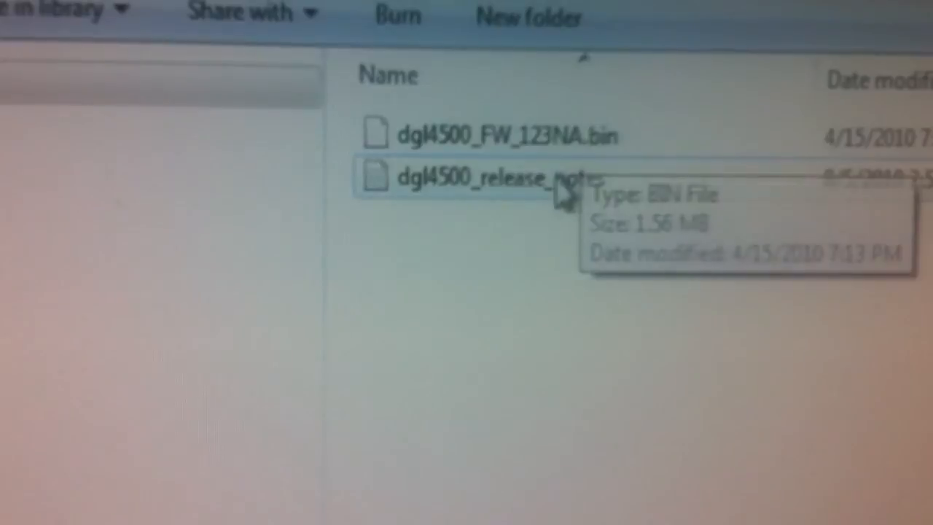
Open dgl4500_release_notes from the download folder in Notepad
{"action": "left_click", "coordinate": [489, 174]}
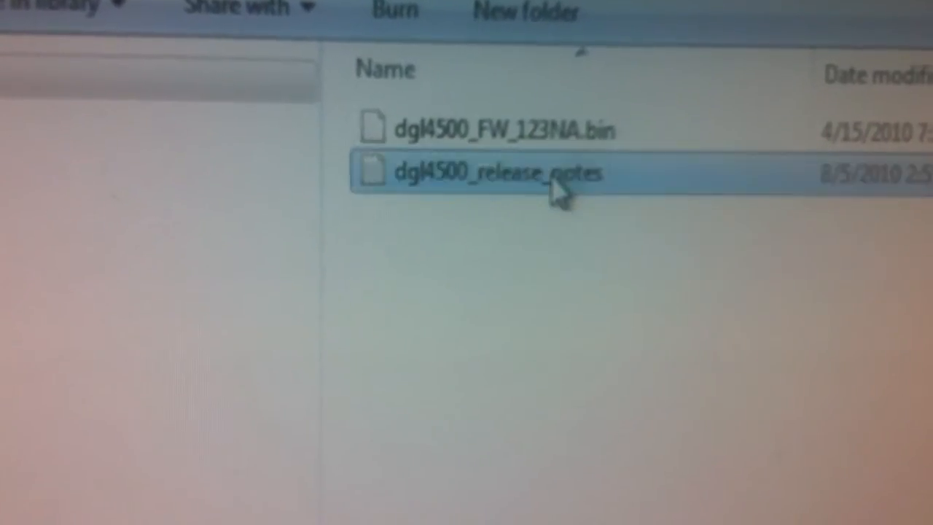
{"action": "double_click", "coordinate": [474, 173]}
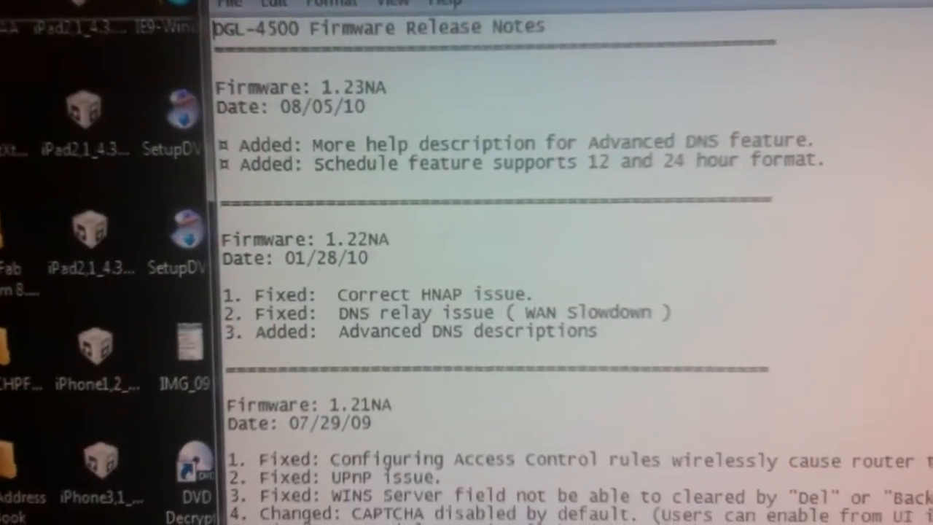
{"action": "scroll", "scroll_direction": "down", "scroll_amount": 3}
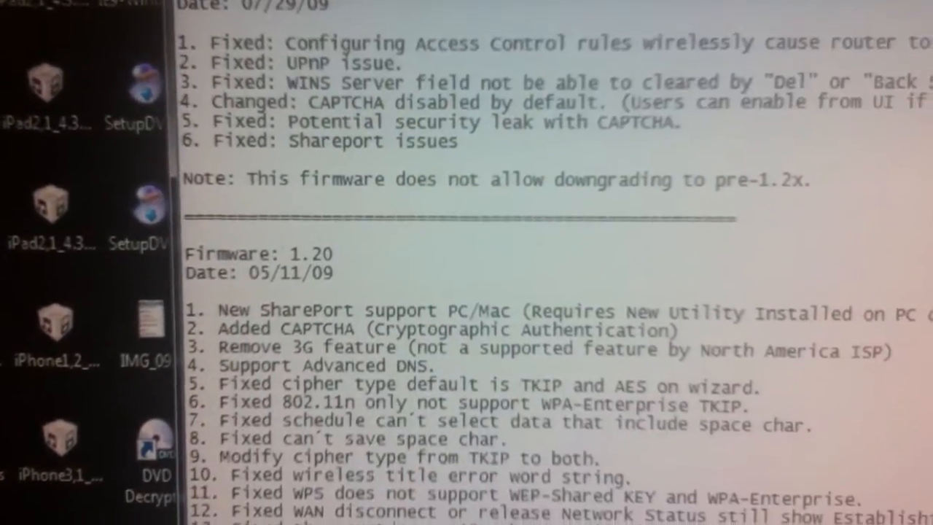
{"action": "scroll", "scroll_direction": "down", "scroll_amount": 3}
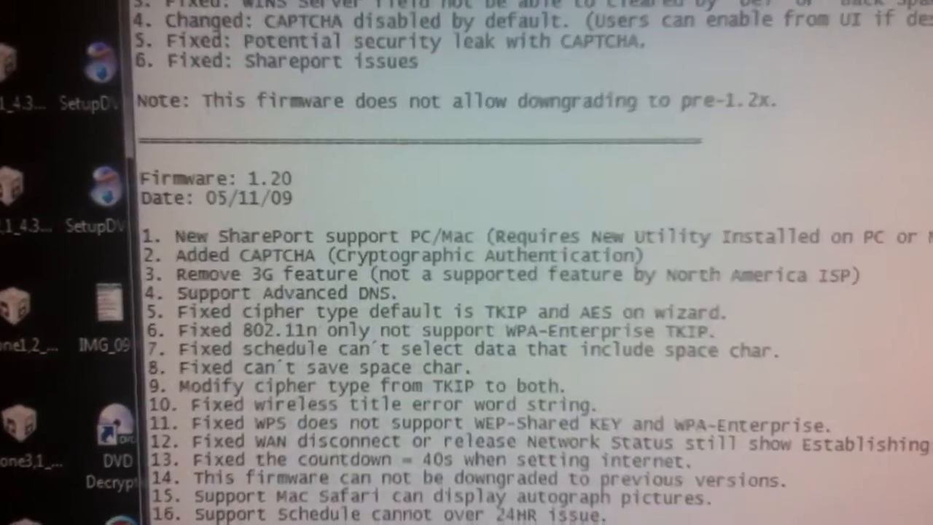
{"action": "scroll", "scroll_direction": "down", "scroll_amount": 3}
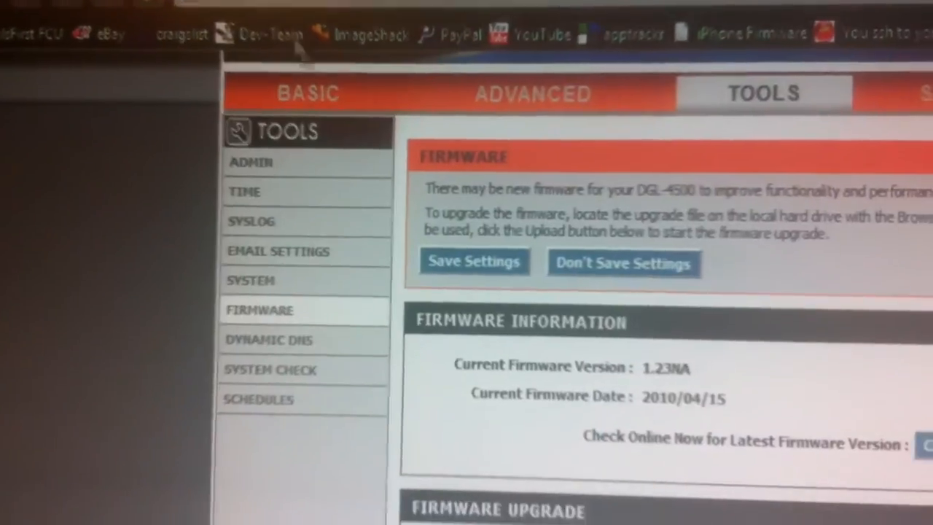
Scroll the router's Firmware page to check current version 1.23NA, dated 2010/04/15
{"action": "scroll", "scroll_direction": "down", "scroll_amount": 3}
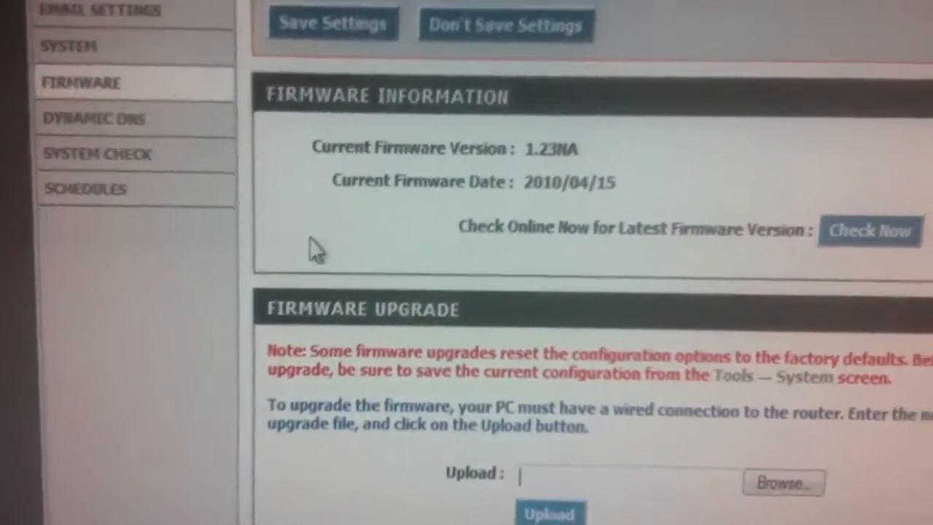
{"action": "scroll", "scroll_direction": "down", "scroll_amount": 3}
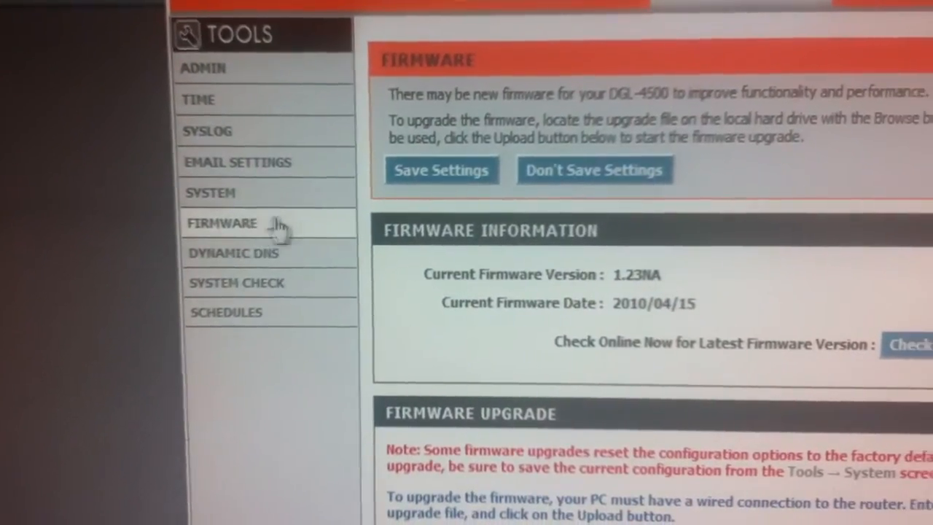
{"action": "scroll", "scroll_direction": "down", "scroll_amount": 3}
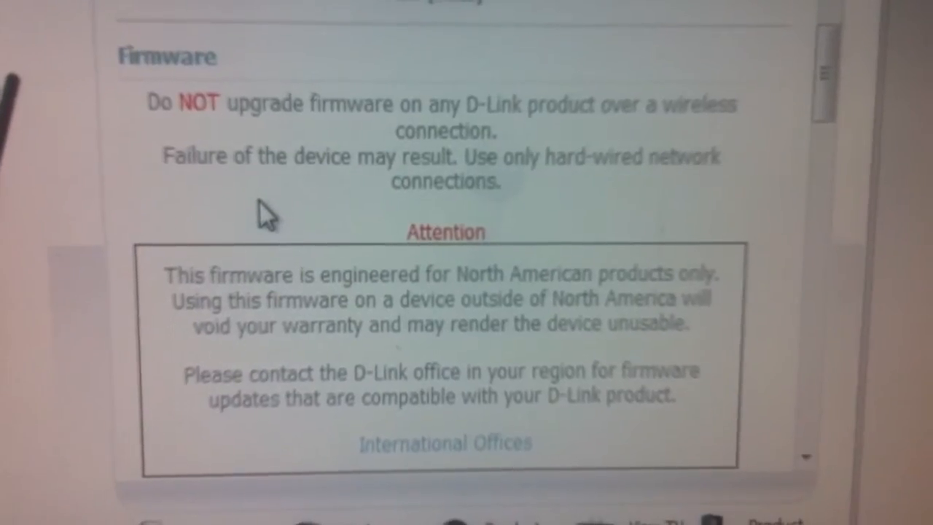
Scroll D-Link's page to the wired-connection warning and North America-only notice
{"action": "scroll", "scroll_direction": "down", "scroll_amount": 3}
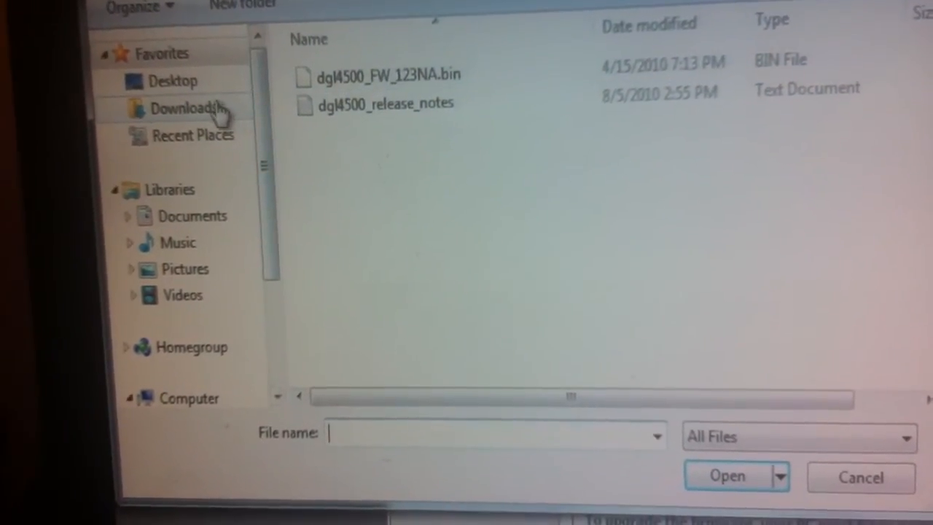
Choose dgl4500_FW_123NA.bin from the Desktop as the firmware upload file
{"action": "left_click", "coordinate": [164, 81]}
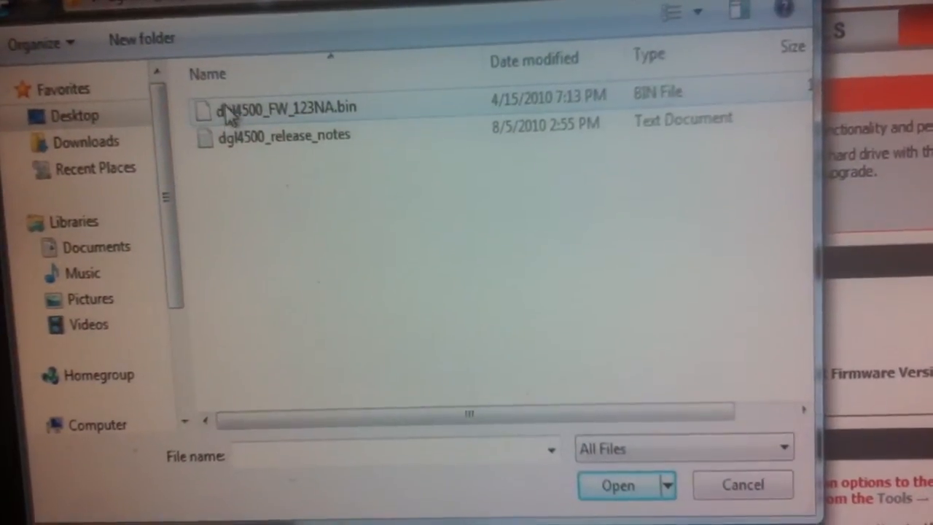
{"action": "left_click", "coordinate": [284, 107]}
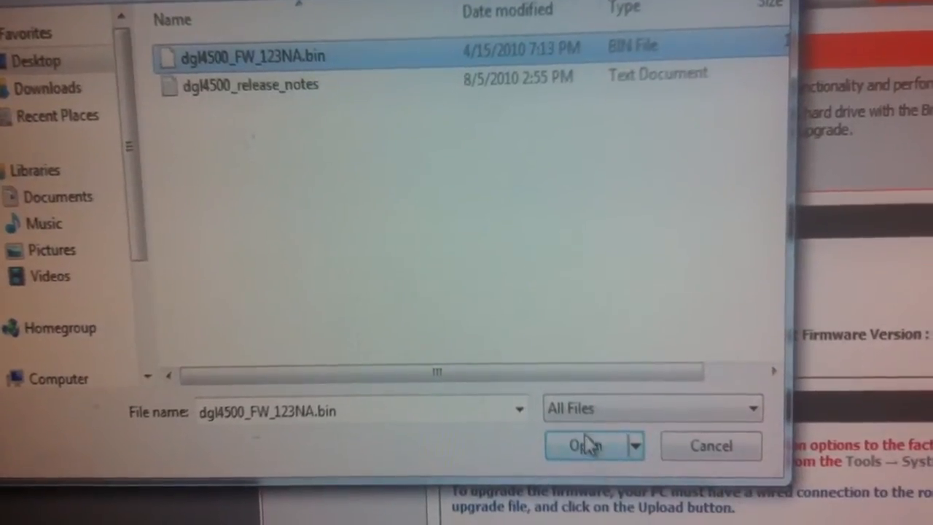
{"action": "left_click", "coordinate": [586, 446]}
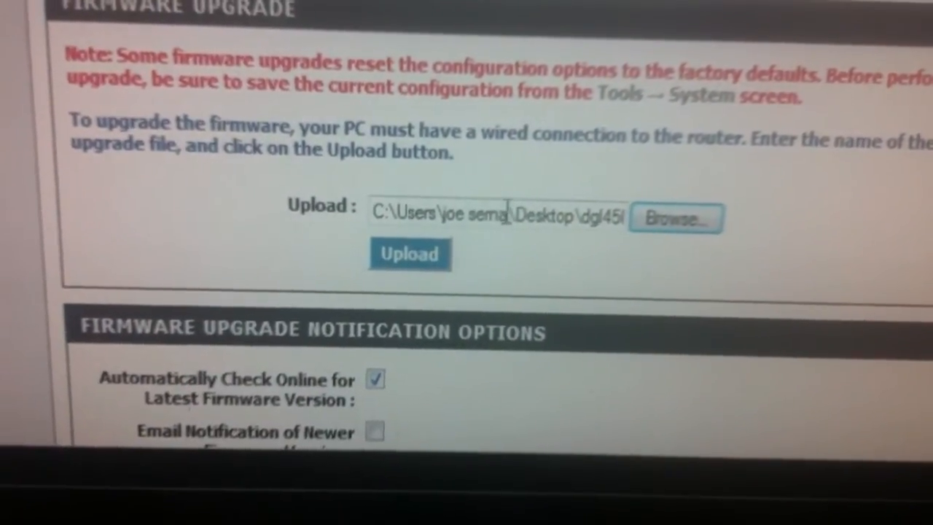
{"action": "scroll", "scroll_direction": "up", "scroll_amount": 3}
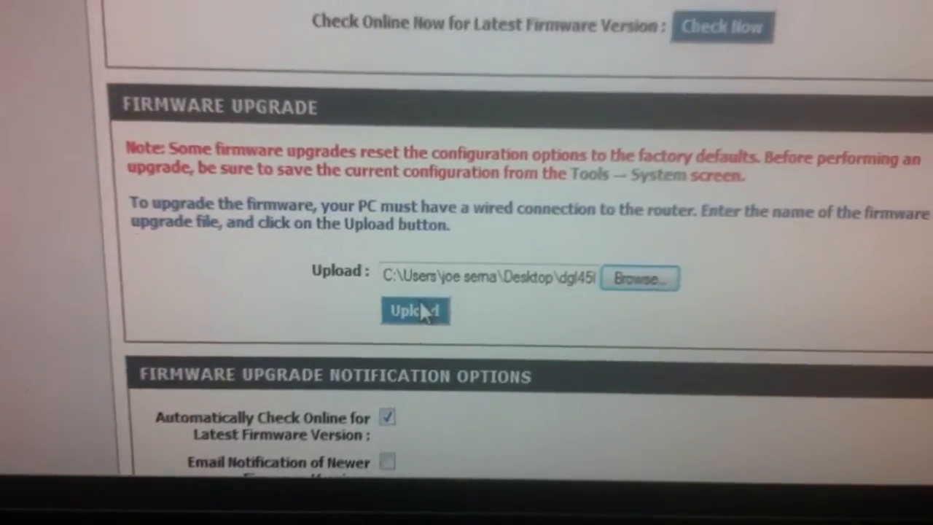
{"action": "scroll", "scroll_direction": "up", "scroll_amount": 3}
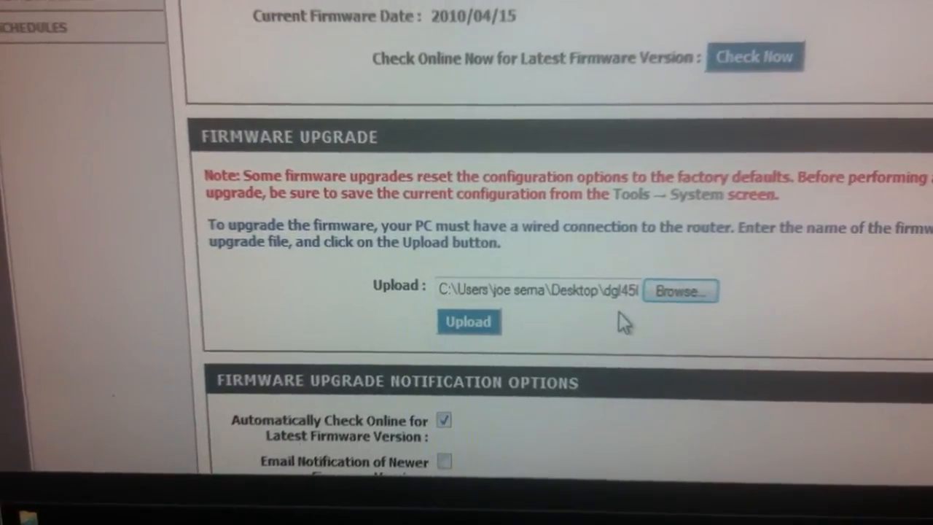
{"action": "scroll", "scroll_direction": "up", "scroll_amount": 3}
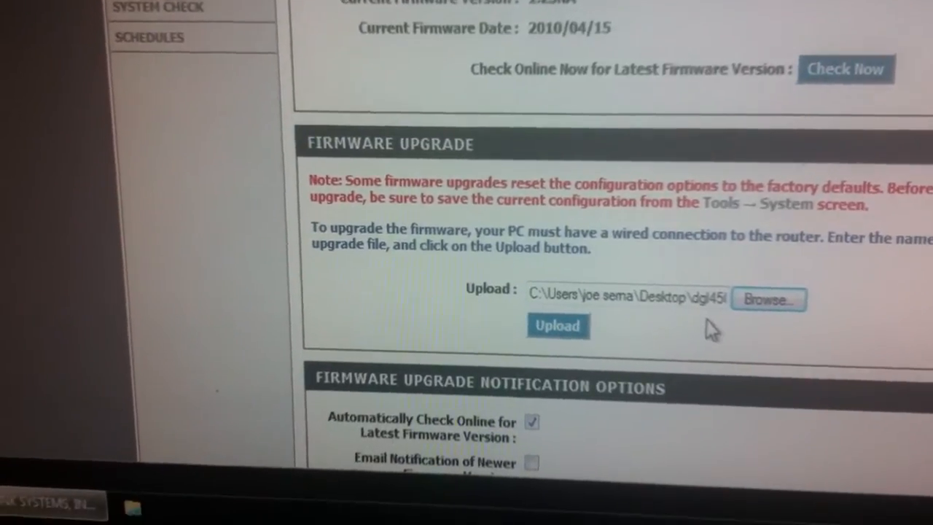
{"action": "scroll", "scroll_direction": "up", "scroll_amount": 3}
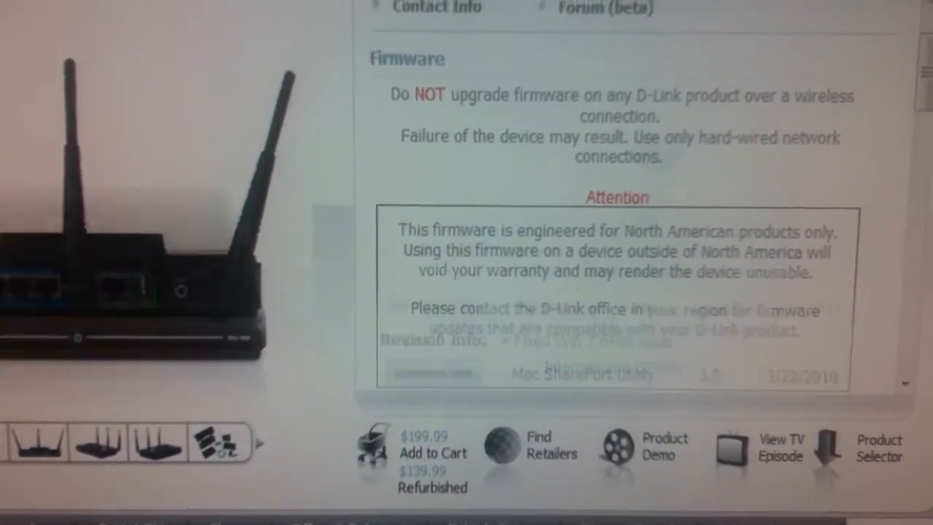
Dismiss the Bookmark & Share popup and scroll to PC SharePort Utility 3.1.0 in Applications
{"action": "scroll", "scroll_direction": "up", "scroll_amount": 3}
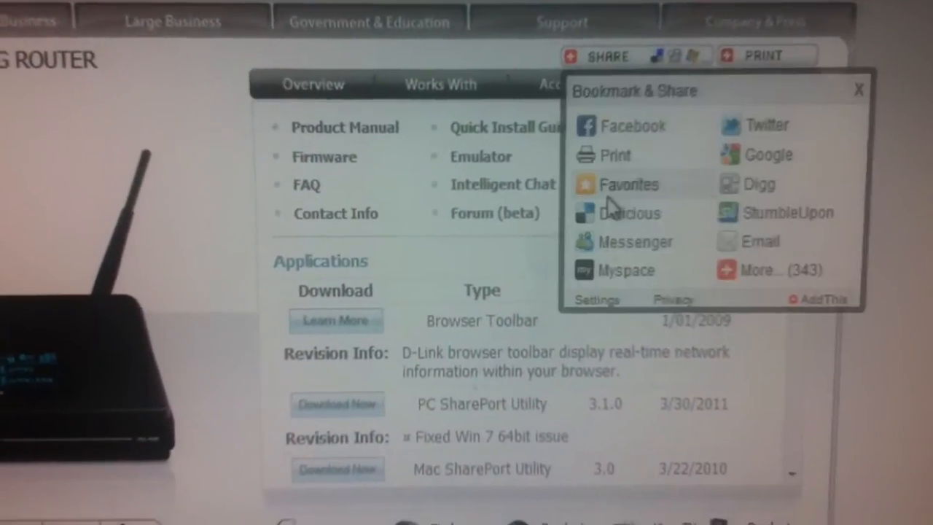
{"action": "left_click", "coordinate": [858, 89]}
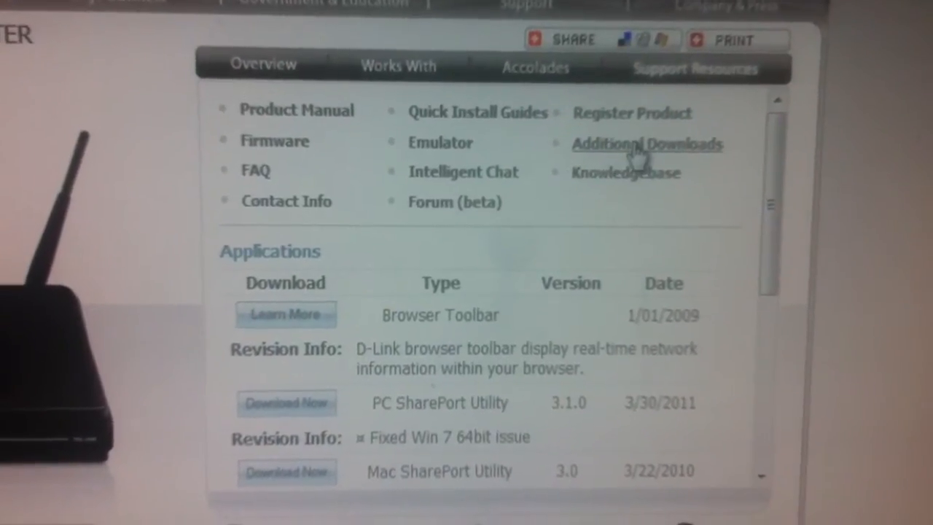
{"action": "scroll", "scroll_direction": "down", "scroll_amount": 3}
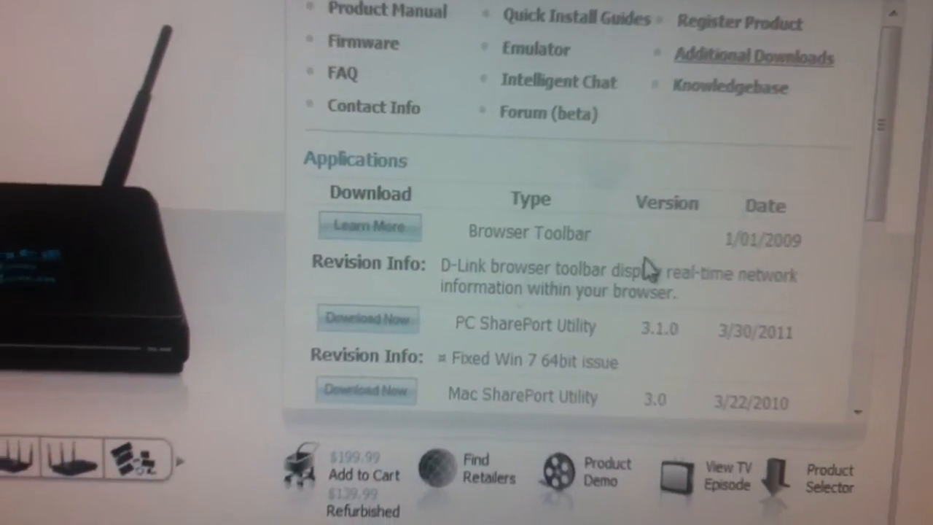
{"action": "scroll", "scroll_direction": "down", "scroll_amount": 3}
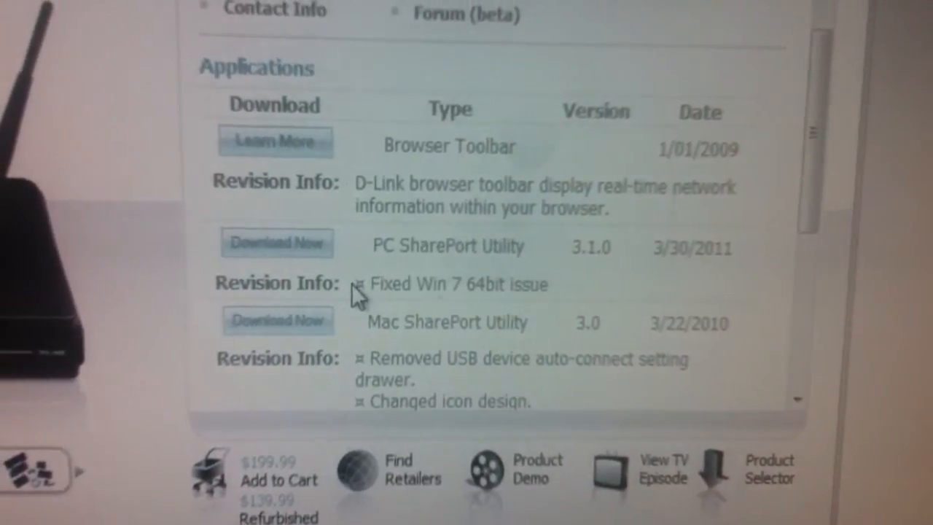
{"action": "scroll", "scroll_direction": "down", "scroll_amount": 3}
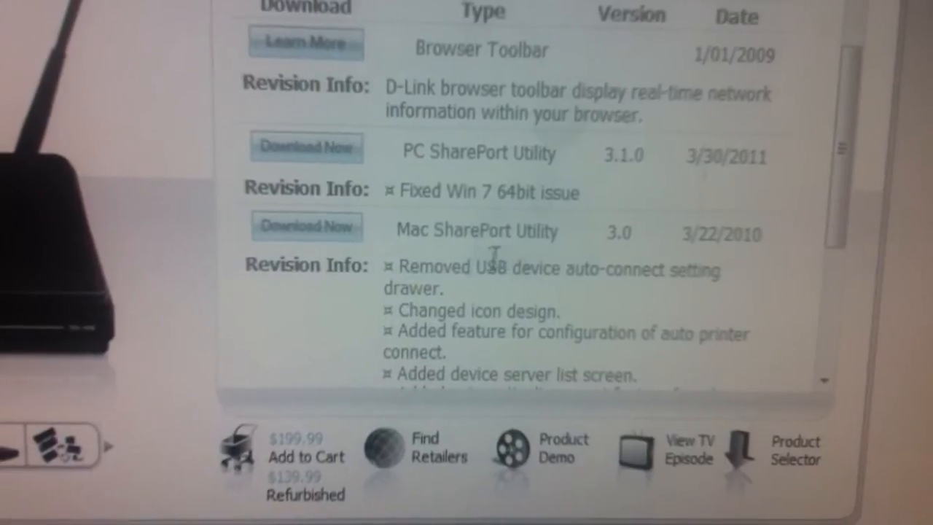
{"action": "scroll", "scroll_direction": "down", "scroll_amount": 3}
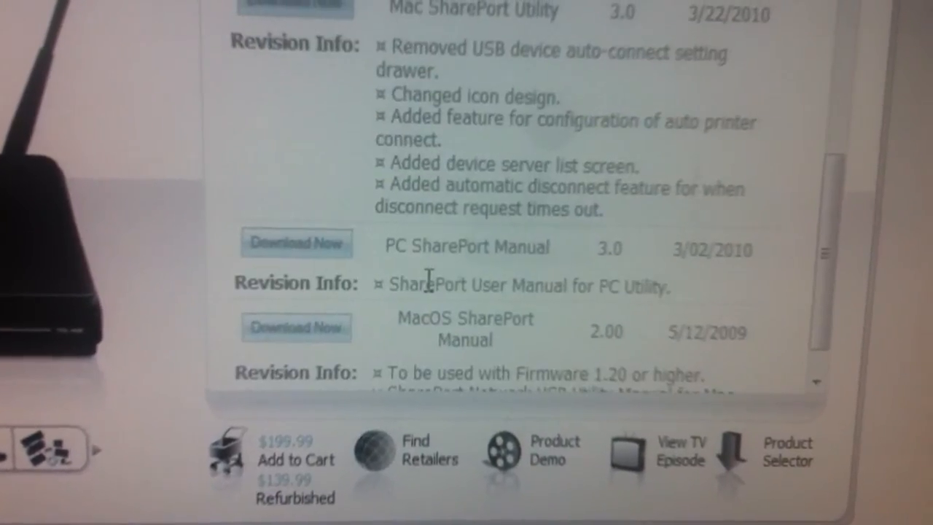
{"action": "scroll", "scroll_direction": "down", "scroll_amount": 3}
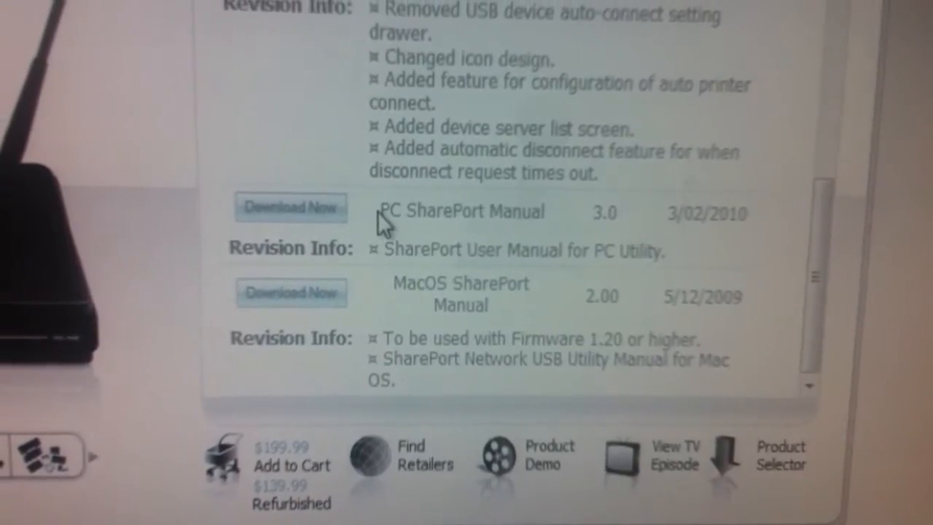
{"action": "double_click", "coordinate": [388, 205]}
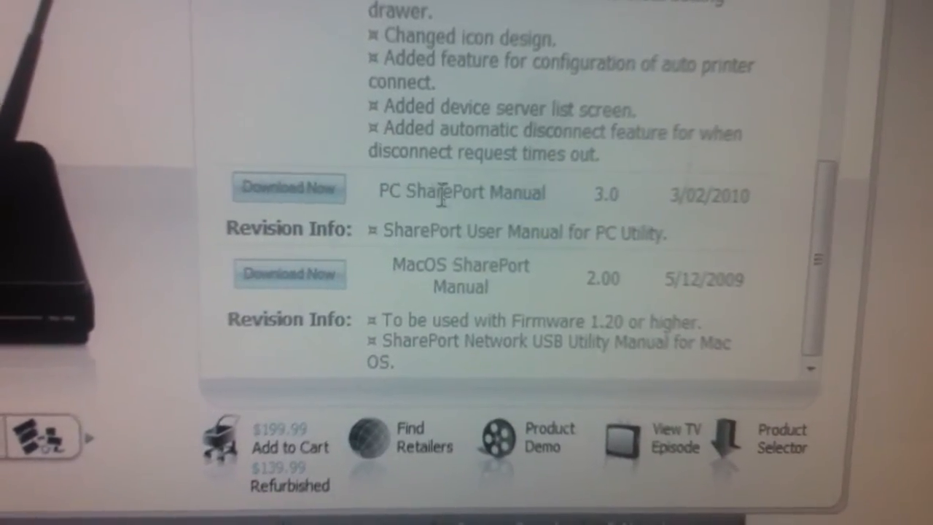
{"action": "scroll", "scroll_direction": "down", "scroll_amount": 3}
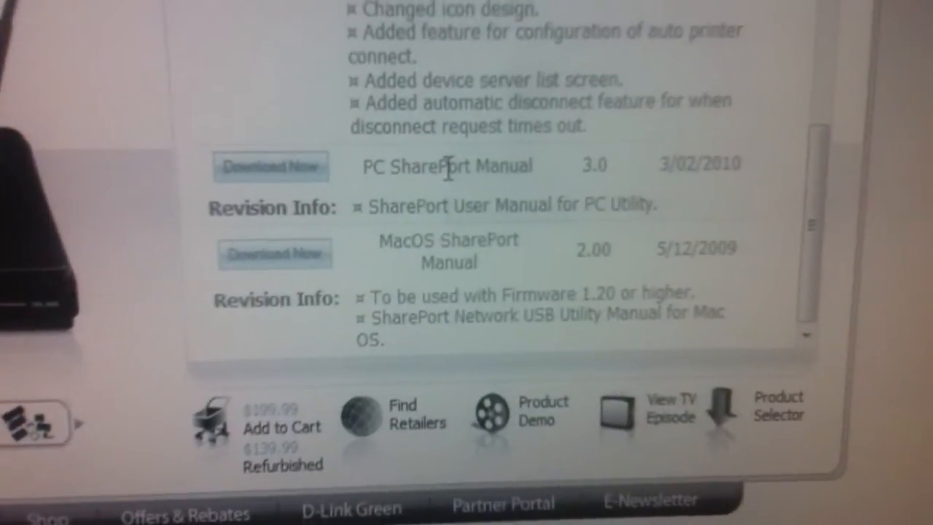
{"action": "scroll", "scroll_direction": "up", "scroll_amount": 3}
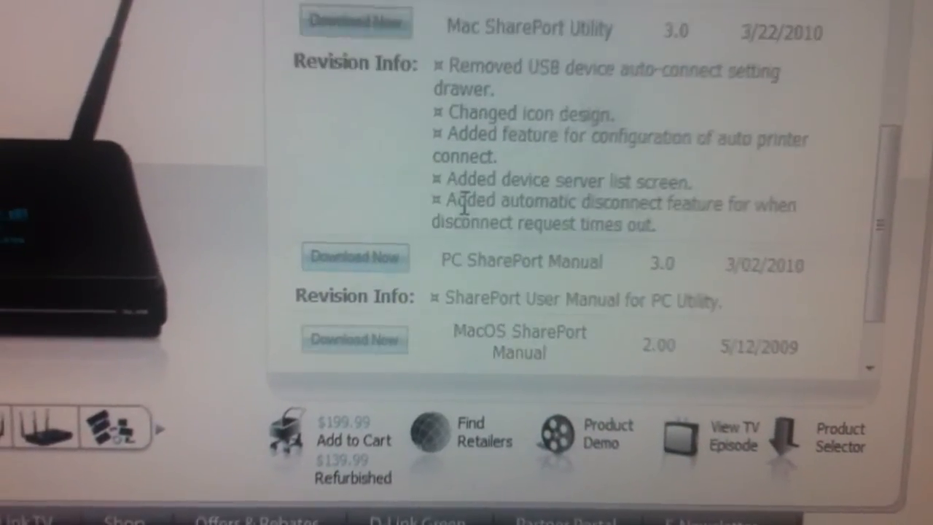
{"action": "scroll", "scroll_direction": "up", "scroll_amount": 3}
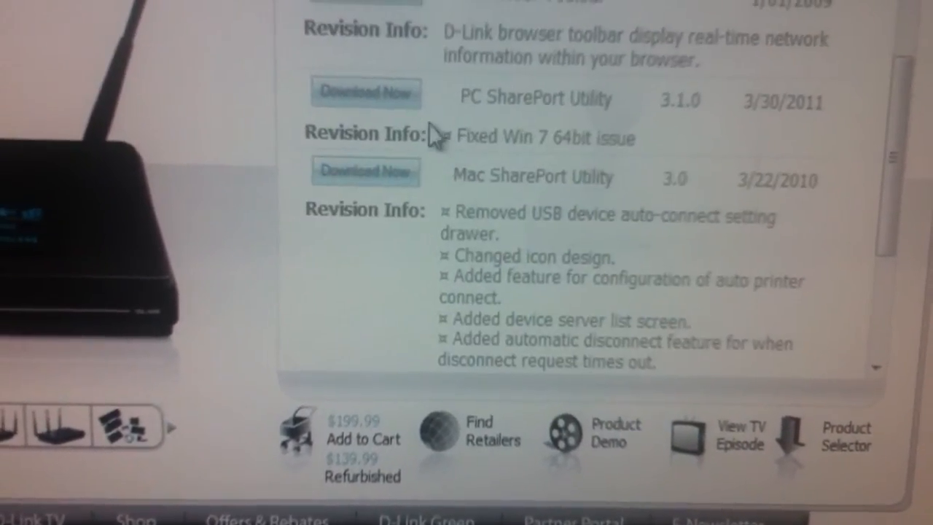
{"action": "scroll", "scroll_direction": "up", "scroll_amount": 3}
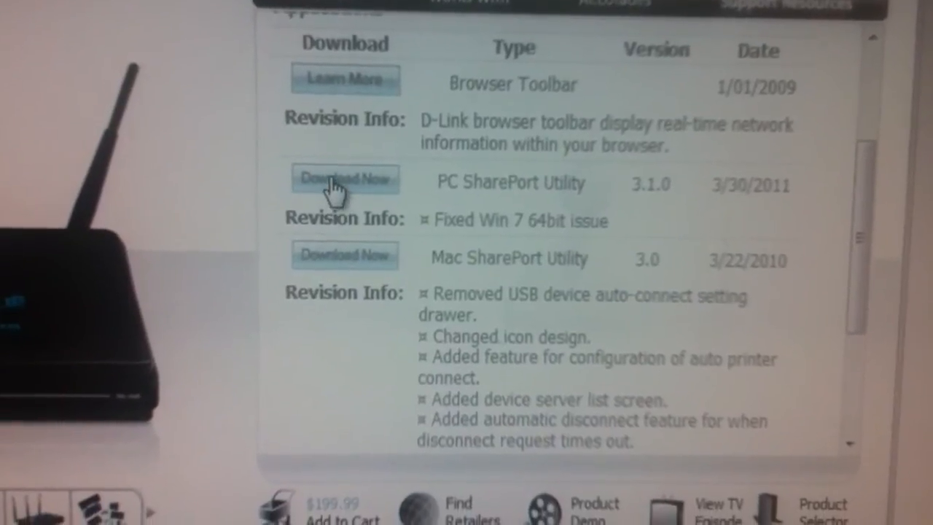
Download PC SharePort Utility 3.1.0 and extract the zip, replacing all existing files
{"action": "left_click", "coordinate": [344, 179]}
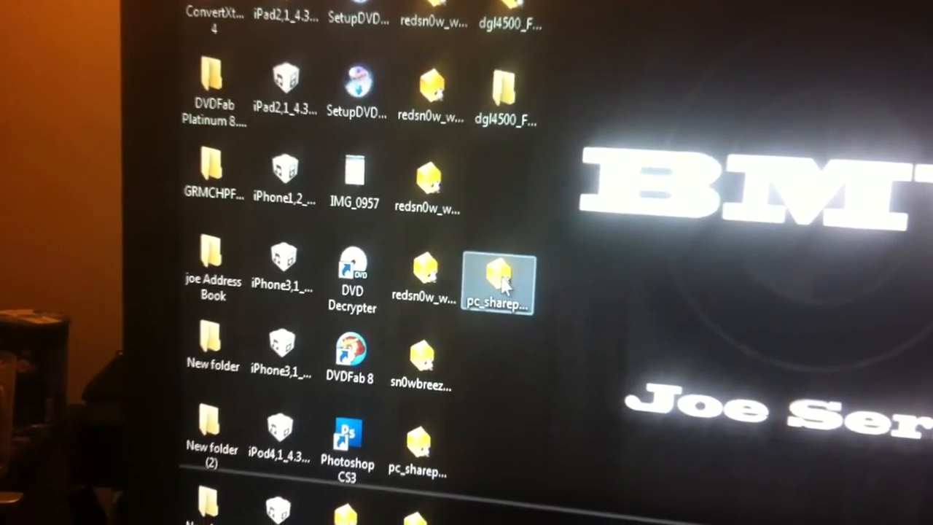
{"action": "right_click", "coordinate": [500, 284]}
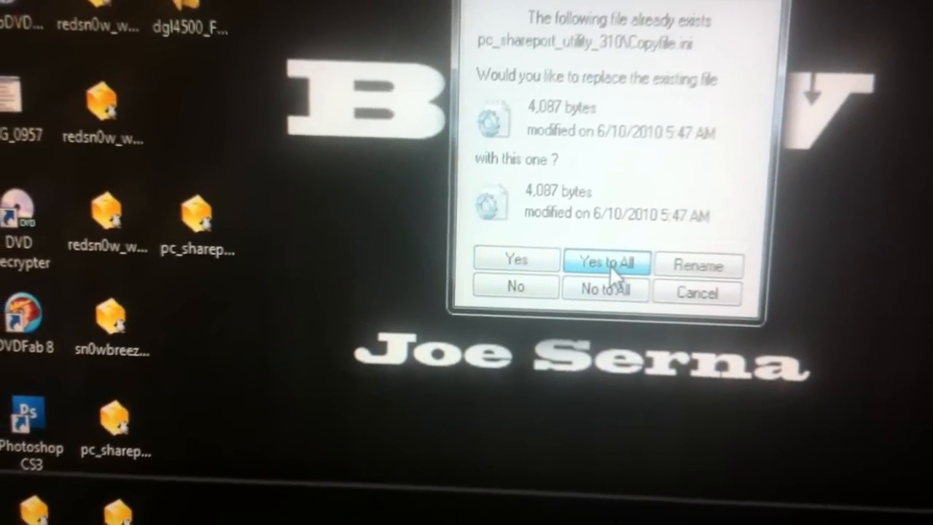
{"action": "left_click", "coordinate": [608, 262]}
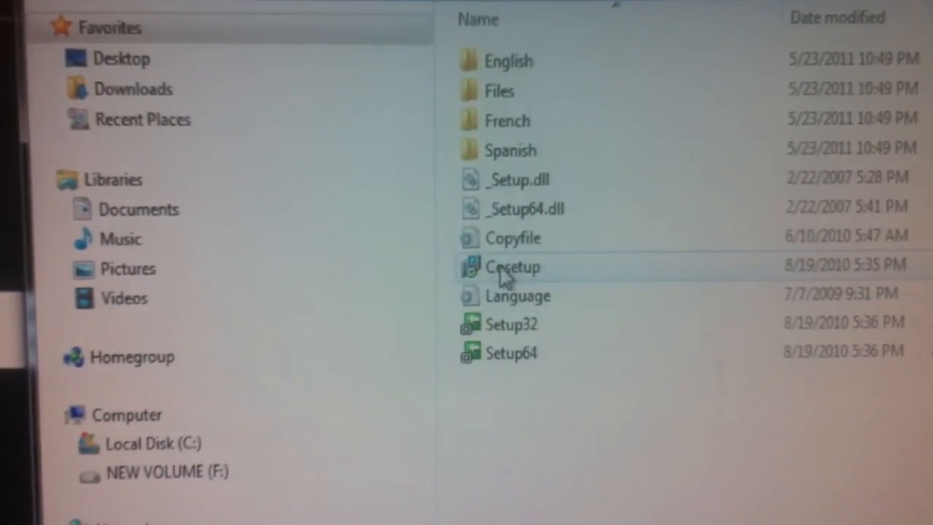
{"action": "mouse_move", "coordinate": [510, 346]}
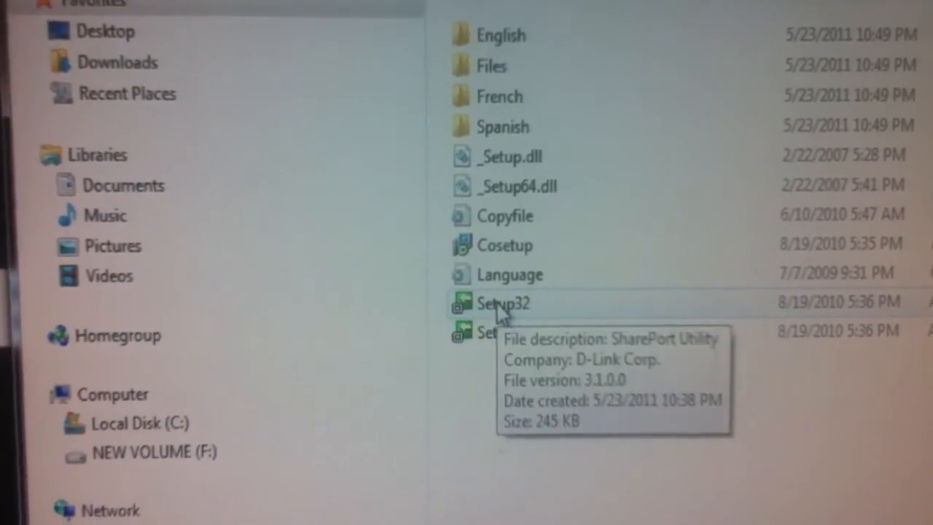
Run Setup32 in English, then acknowledge the 'SharePort Utility already running' warning
{"action": "double_click", "coordinate": [503, 304]}
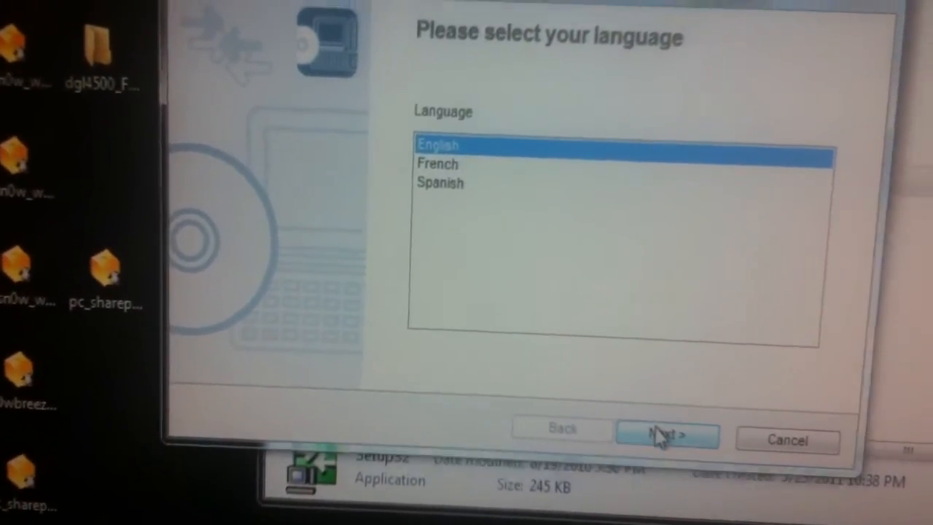
{"action": "left_click", "coordinate": [665, 436]}
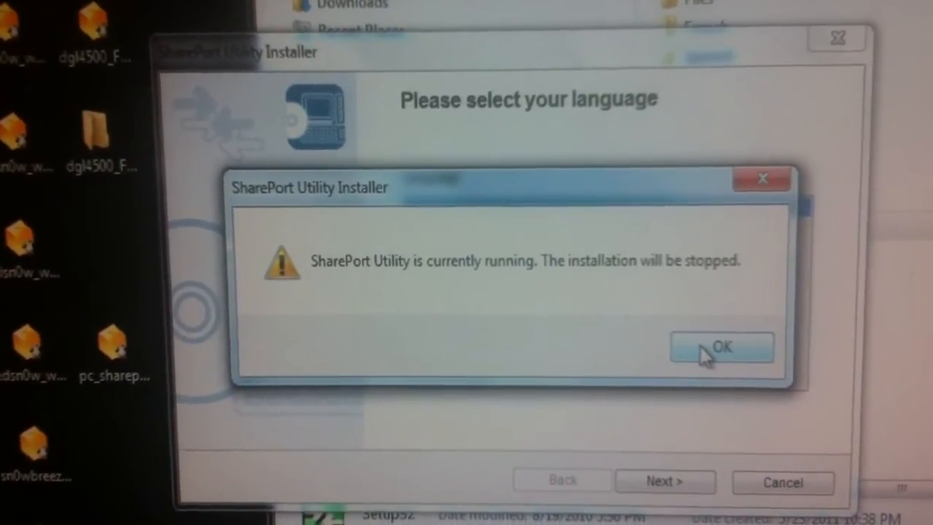
{"action": "left_click", "coordinate": [722, 347]}
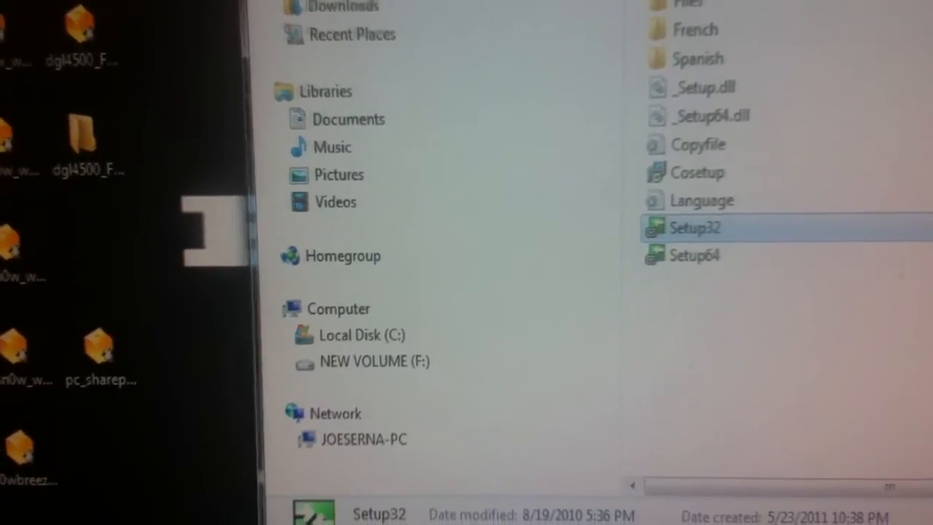
Launch SharePort Utility and view the Western Digital Ext HDD 1021 drive's properties
{"action": "double_click", "coordinate": [694, 228]}
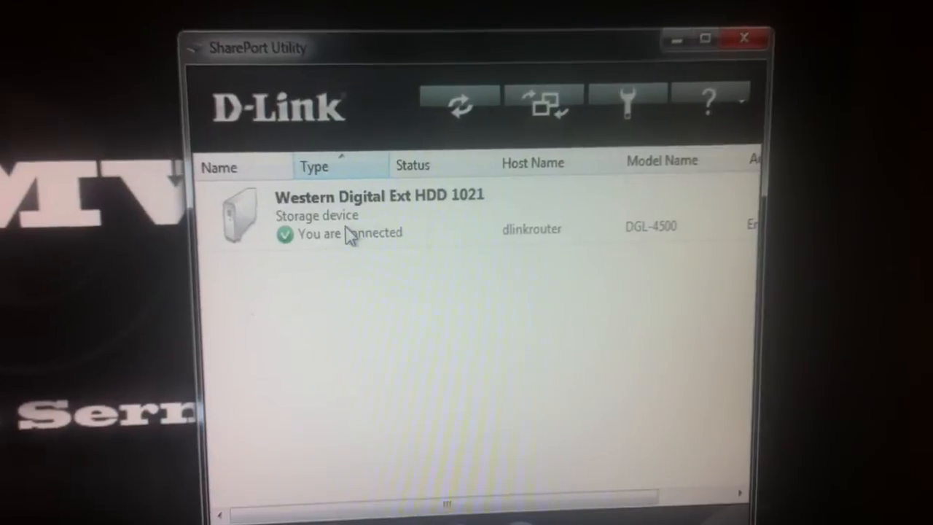
{"action": "left_click", "coordinate": [541, 102]}
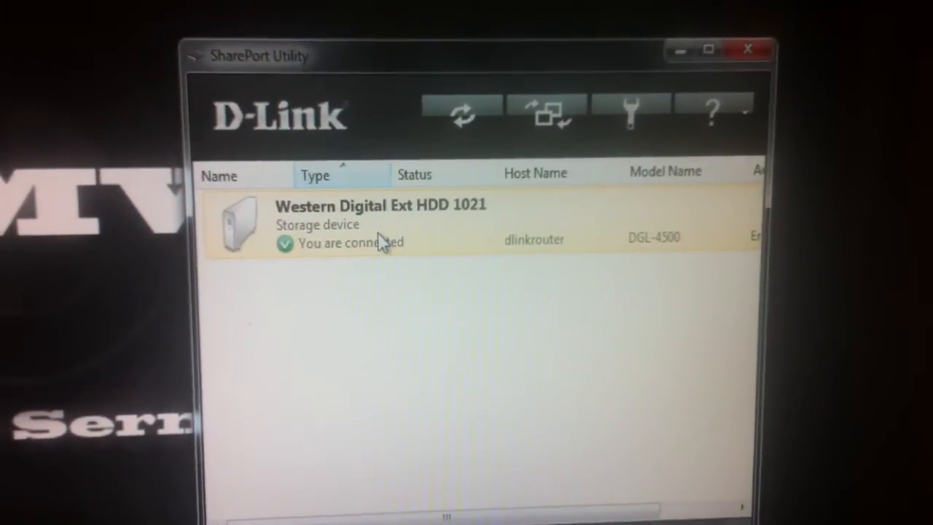
{"action": "right_click", "coordinate": [380, 226]}
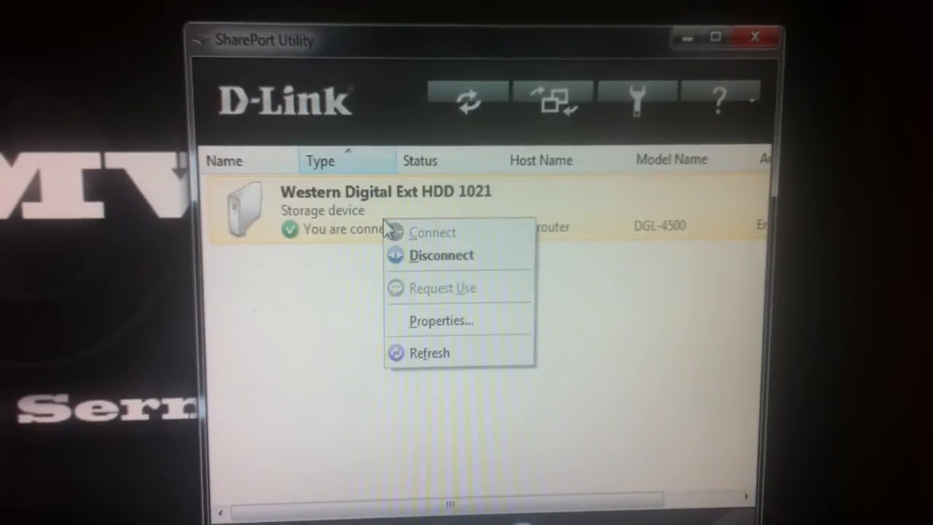
{"action": "mouse_move", "coordinate": [430, 350]}
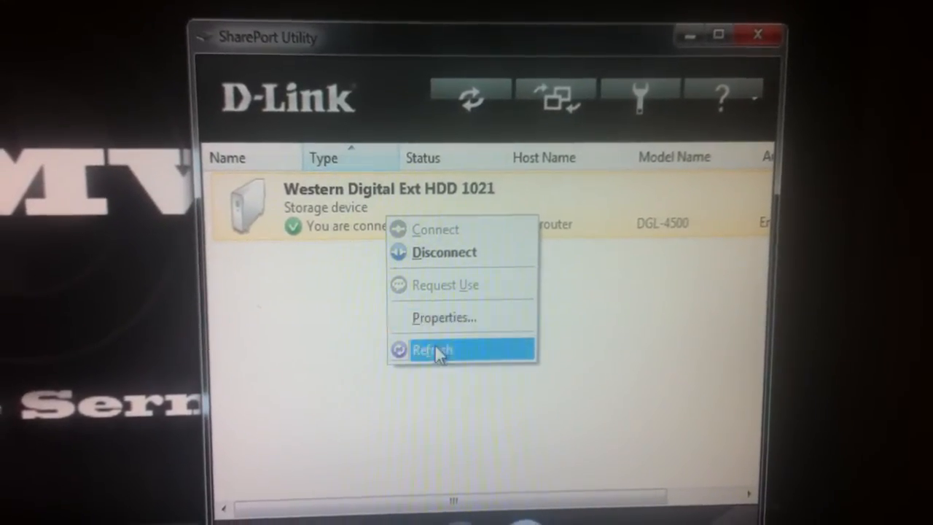
{"action": "left_click", "coordinate": [445, 317]}
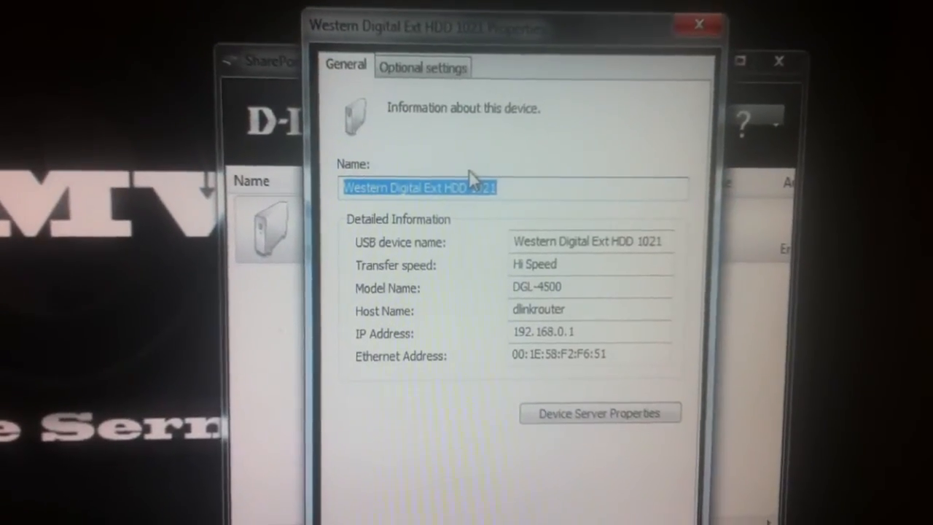
Name the drive joe, then close SharePort Utility and confirm disconnecting USB devices
{"action": "type", "text": "joe"}
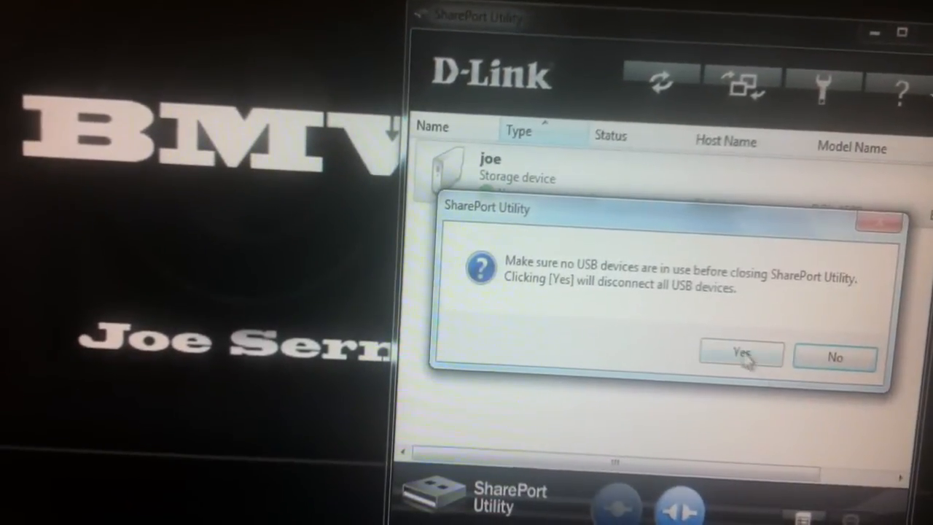
{"action": "left_click", "coordinate": [741, 355]}
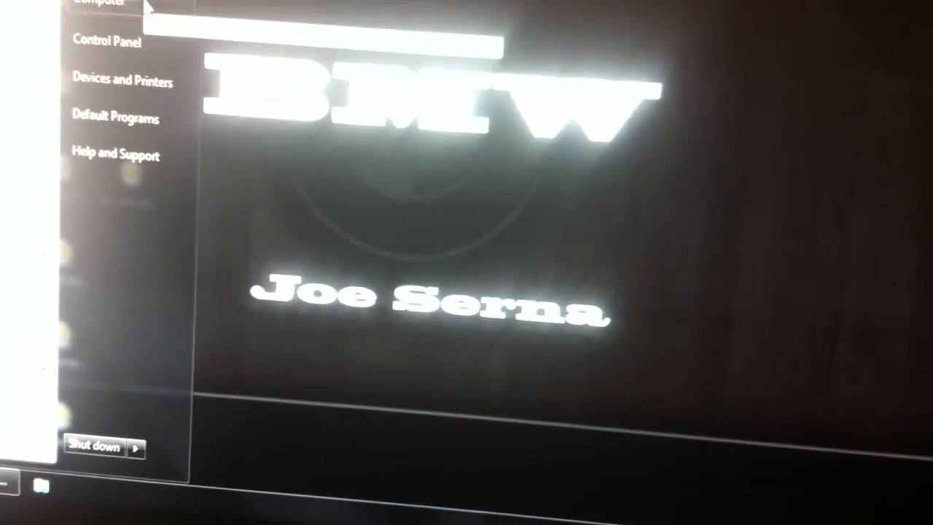
Open Computer in Windows Explorer to check the listed drives, finding only Local Disk (C:)
{"action": "left_click", "coordinate": [98, 4]}
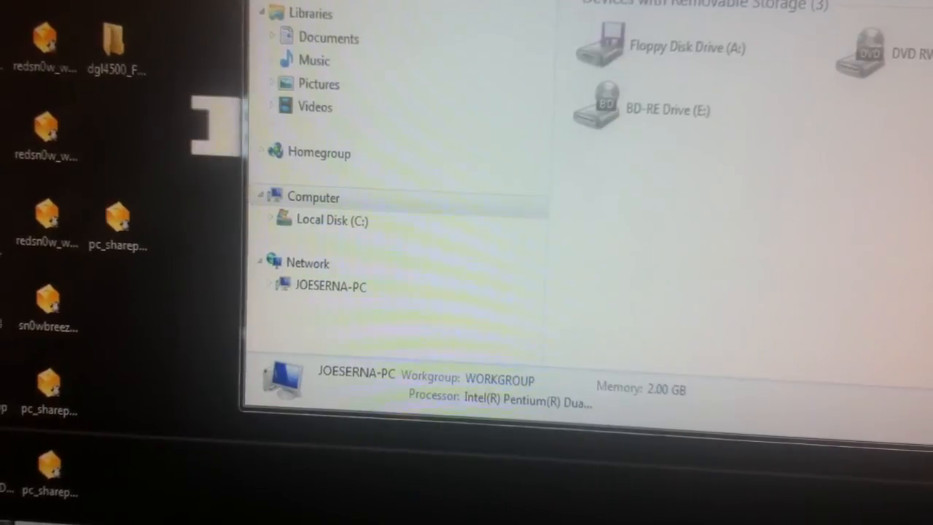
{"action": "left_click", "coordinate": [331, 285]}
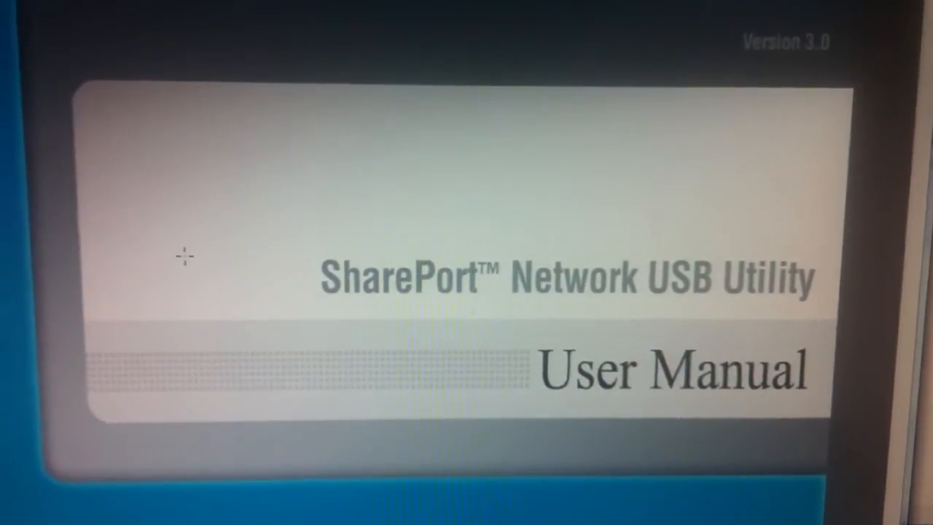
Scroll the SharePort utility manual past the contents and installation steps to USB Device Icons
{"action": "scroll", "scroll_direction": "down", "scroll_amount": 3}
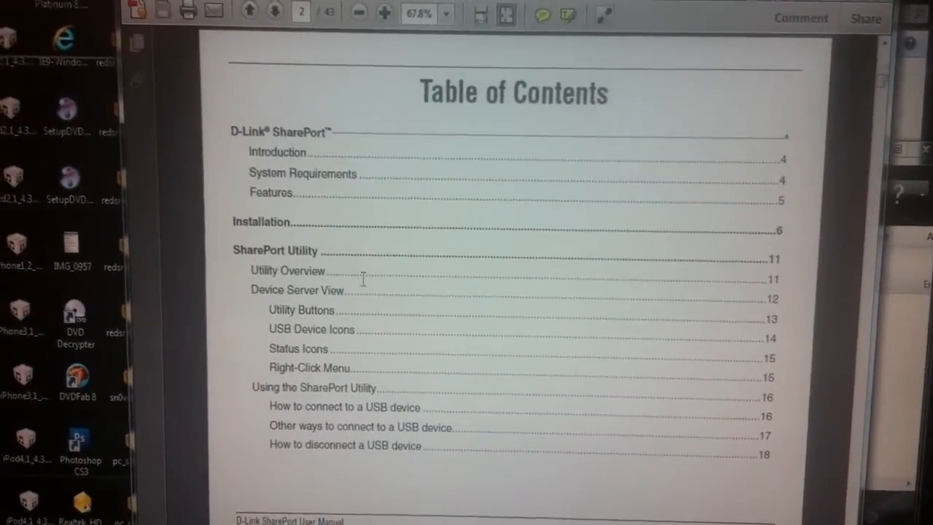
{"action": "scroll", "scroll_direction": "down", "scroll_amount": 3}
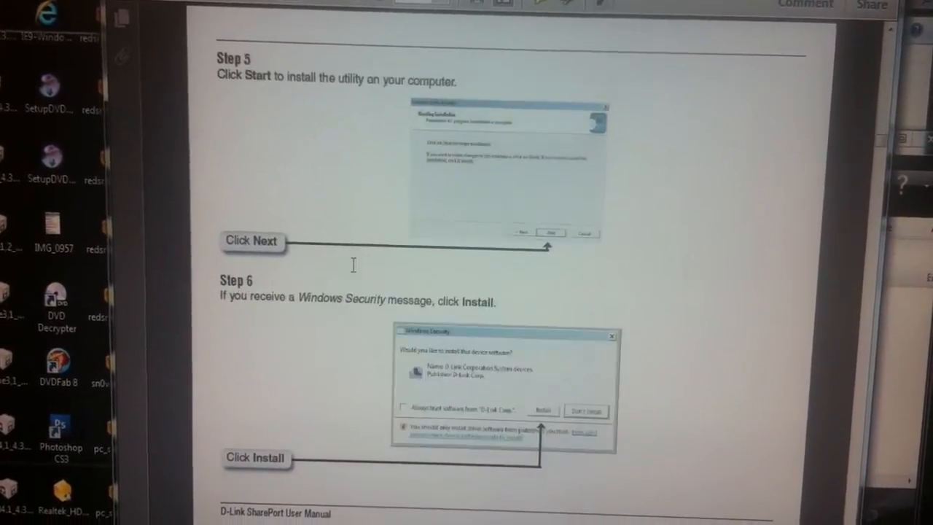
{"action": "scroll", "scroll_direction": "down", "scroll_amount": 3}
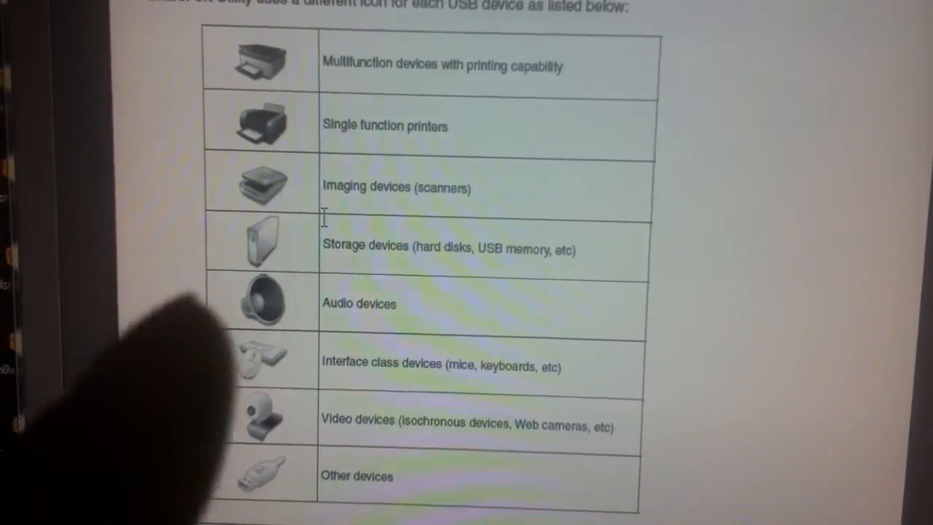
{"action": "scroll", "scroll_direction": "down", "scroll_amount": 3}
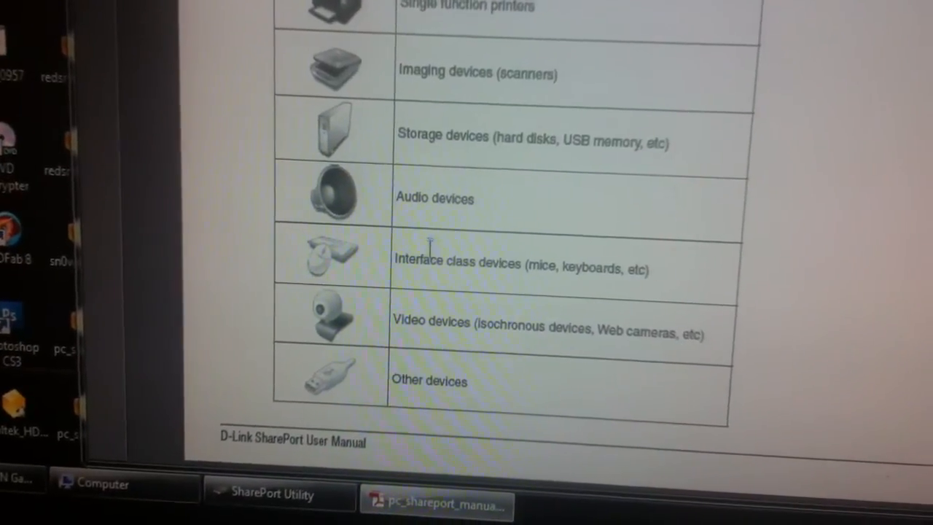
{"action": "scroll", "scroll_direction": "up", "scroll_amount": 3}
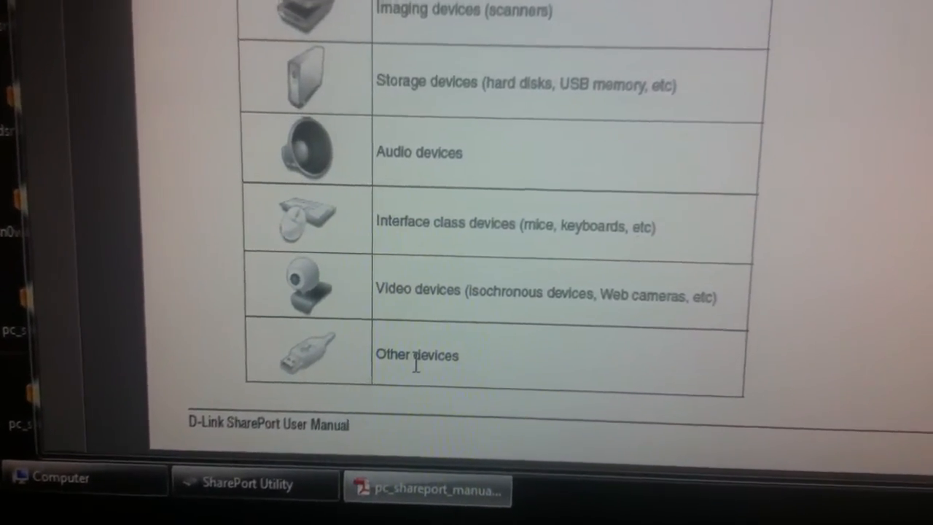
{"action": "scroll", "scroll_direction": "up", "scroll_amount": 3}
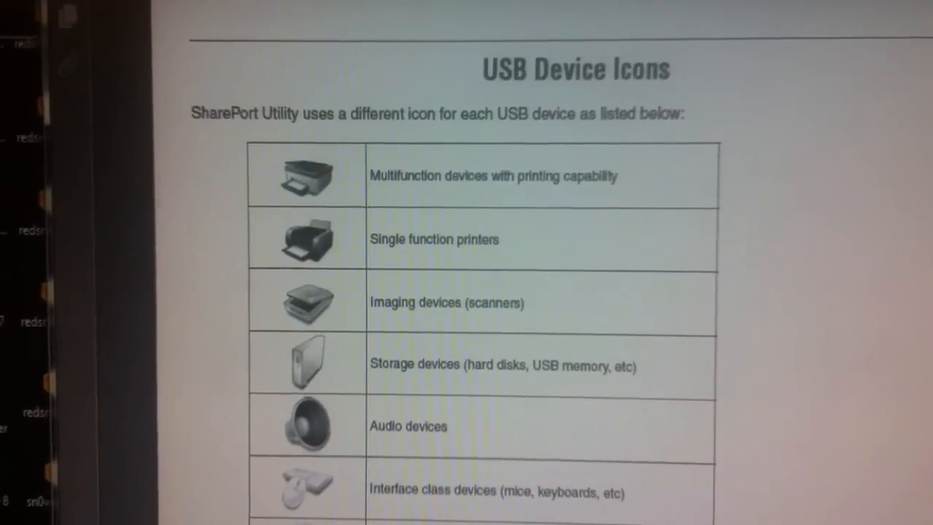
{"action": "scroll", "scroll_direction": "down", "scroll_amount": 3}
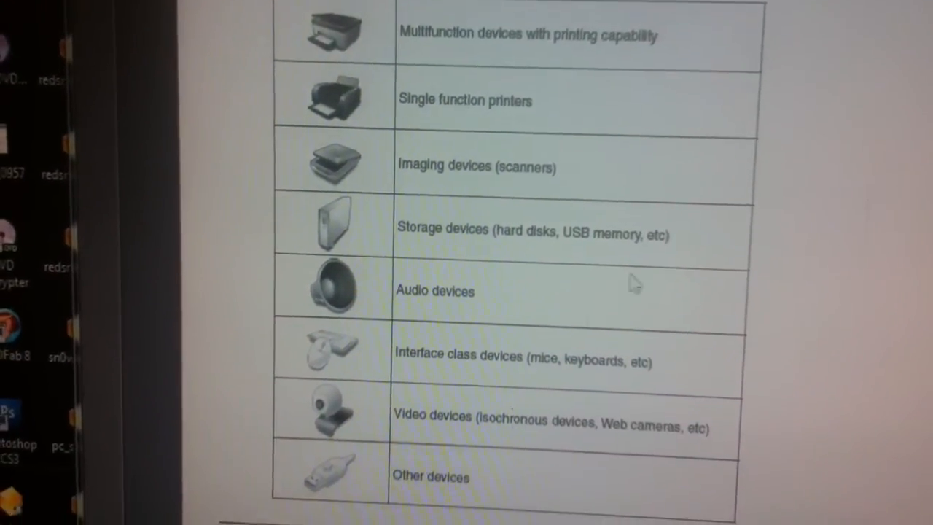
{"action": "scroll", "scroll_direction": "down", "scroll_amount": 3}
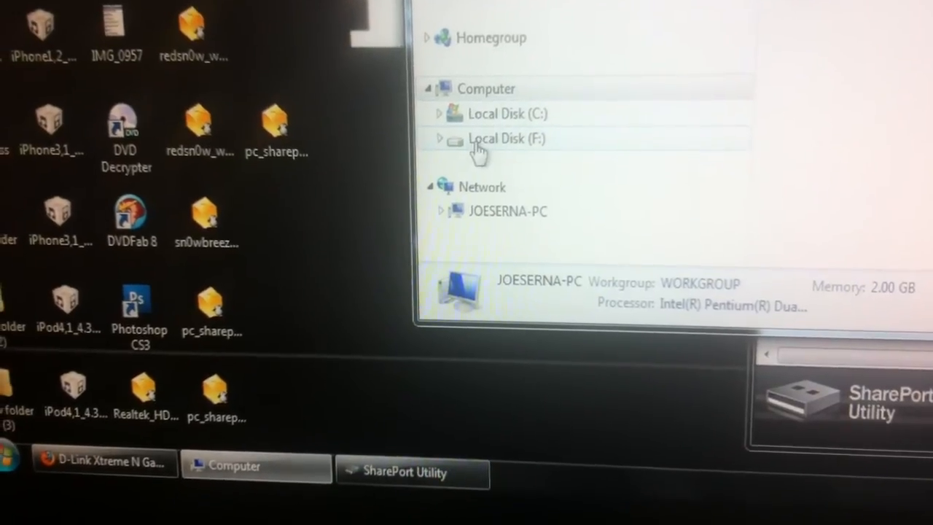
Open Local Disk (F:), the NEW VOLUME drive, to view its 19 items
{"action": "left_click", "coordinate": [507, 139]}
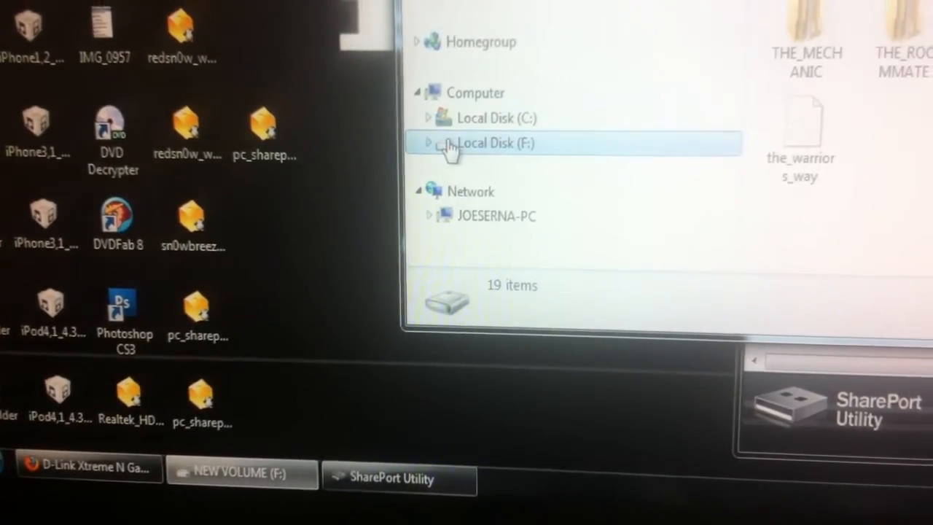